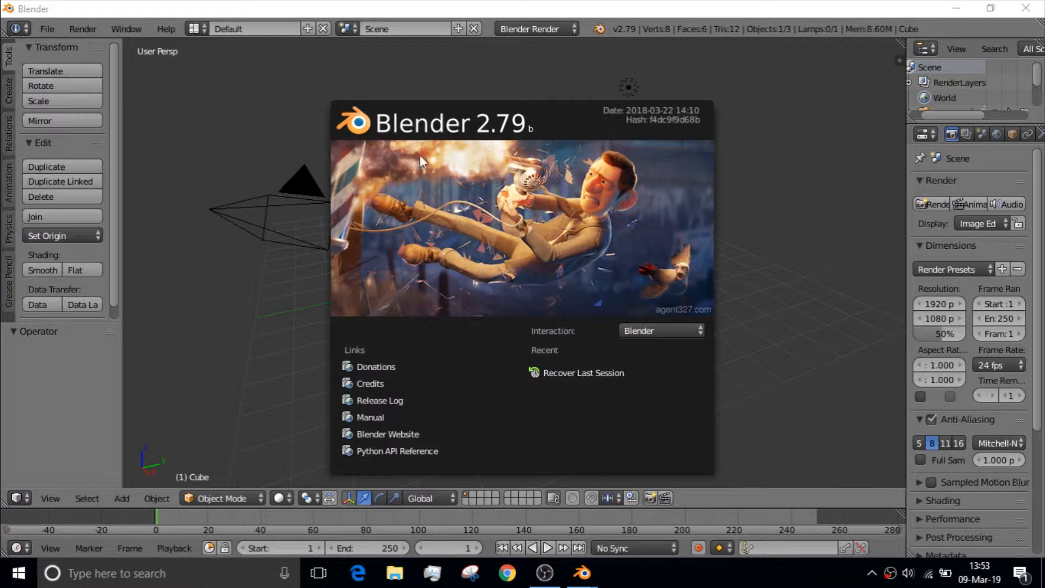
mouse_move(558, 104)
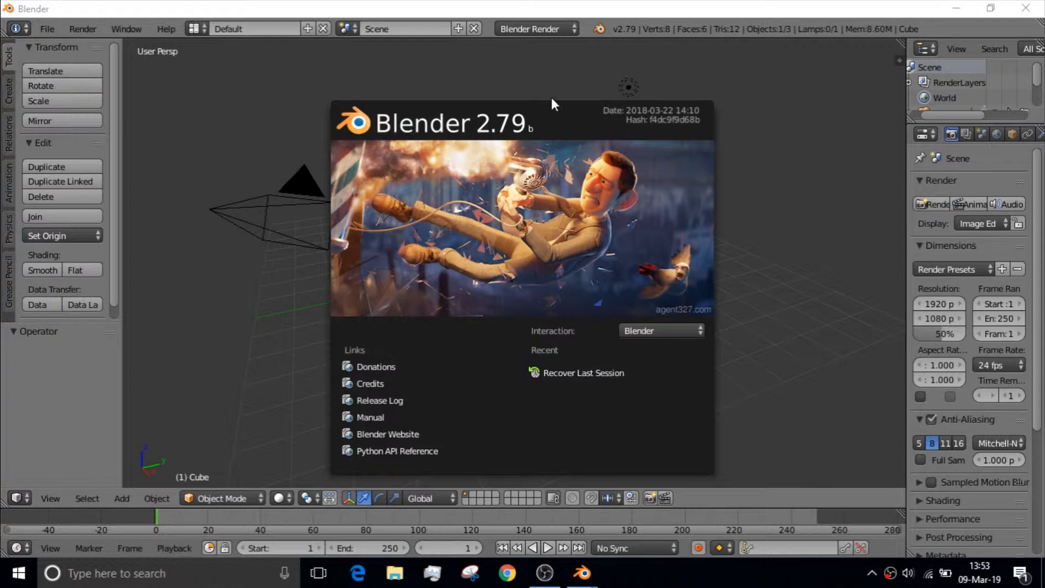
mouse_move(774, 316)
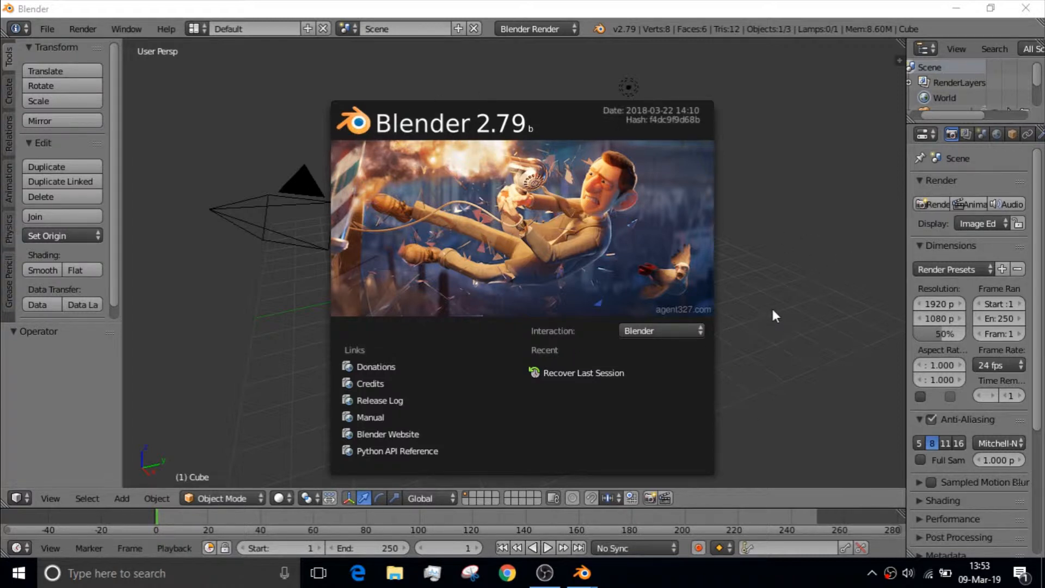
mouse_move(791, 300)
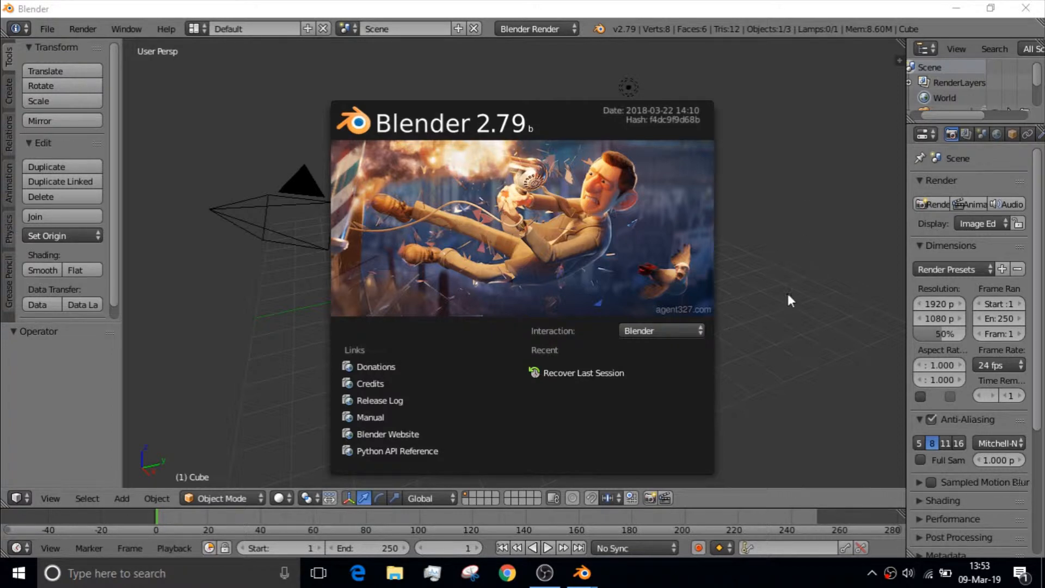
mouse_move(841, 273)
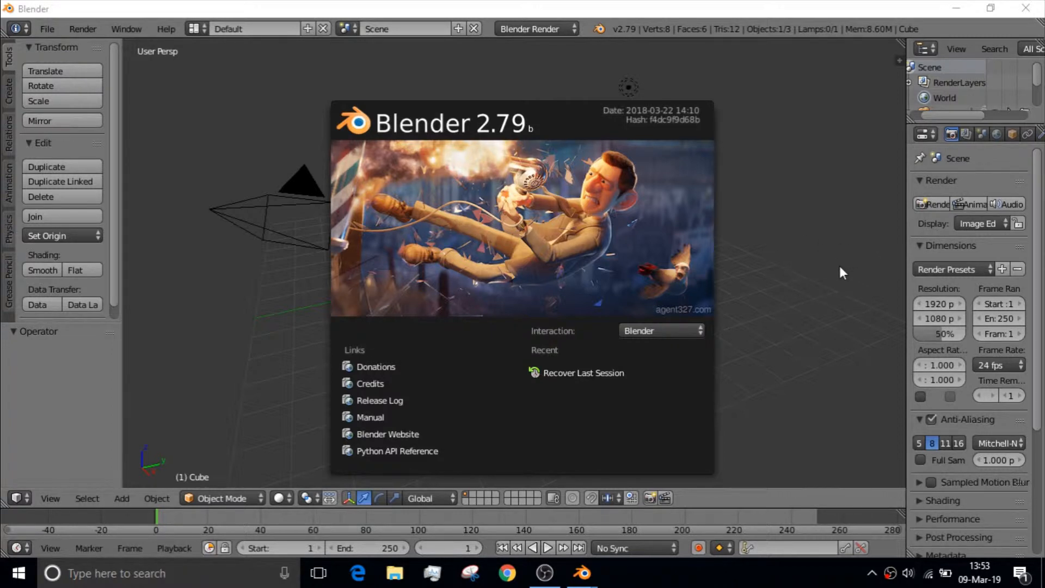
mouse_move(811, 279)
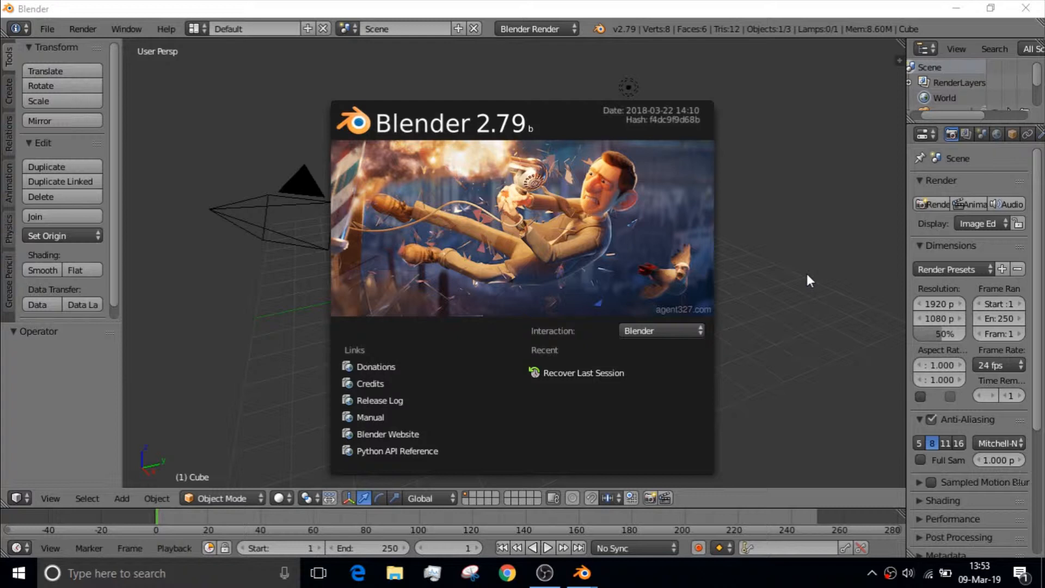
mouse_move(788, 290)
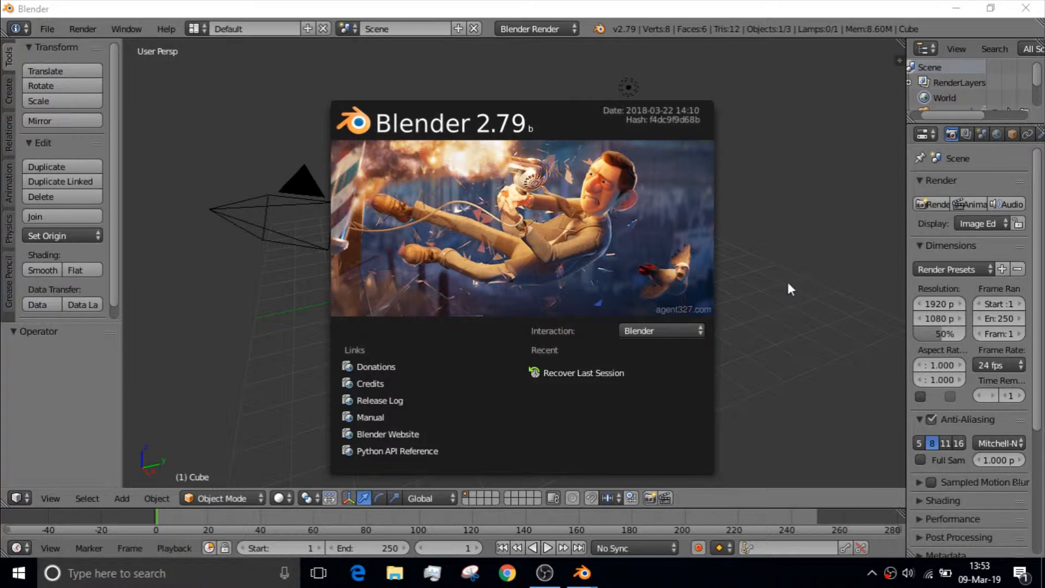
mouse_move(774, 296)
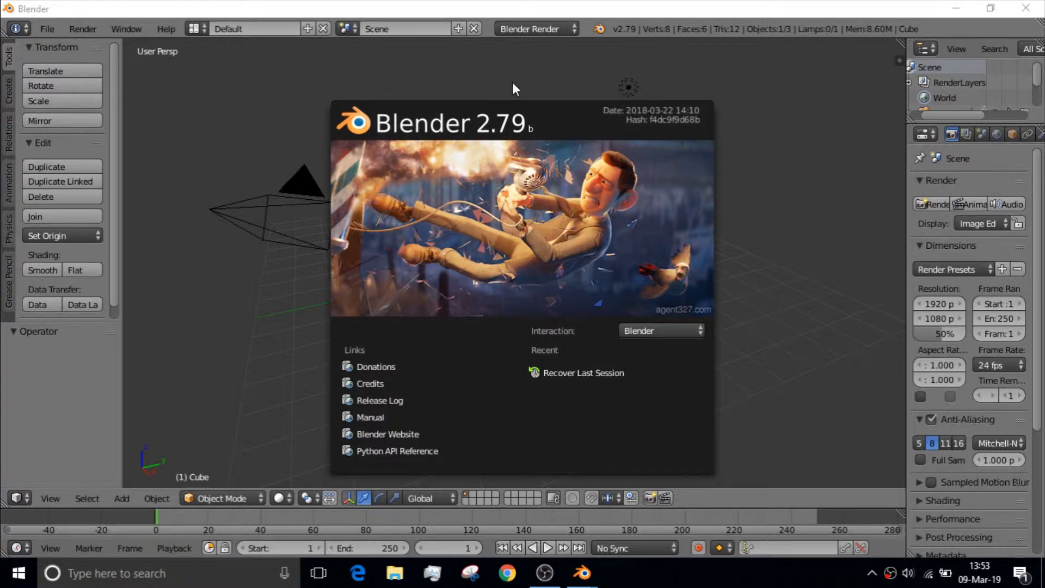
mouse_move(753, 186)
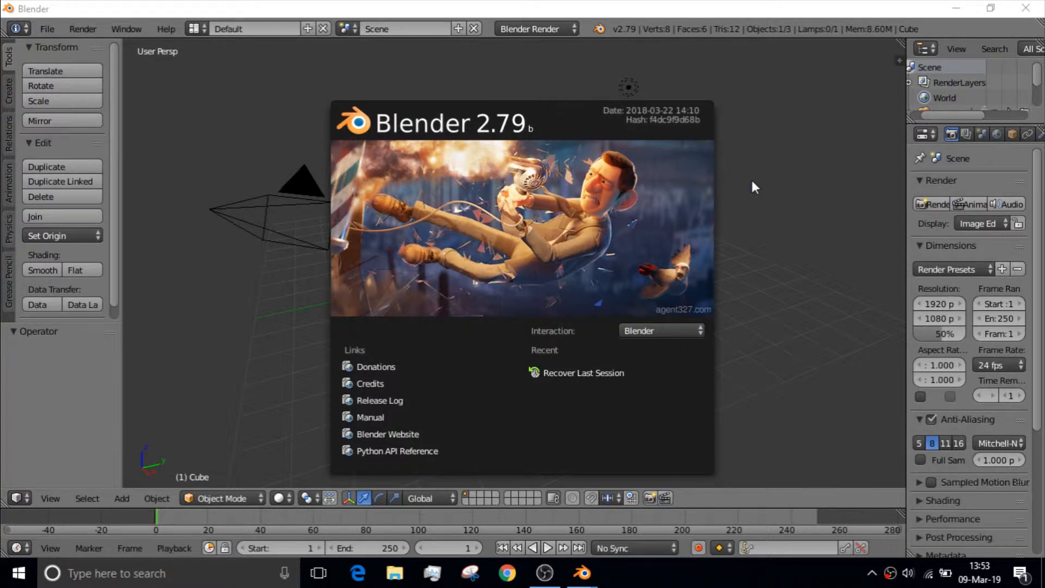
mouse_move(812, 280)
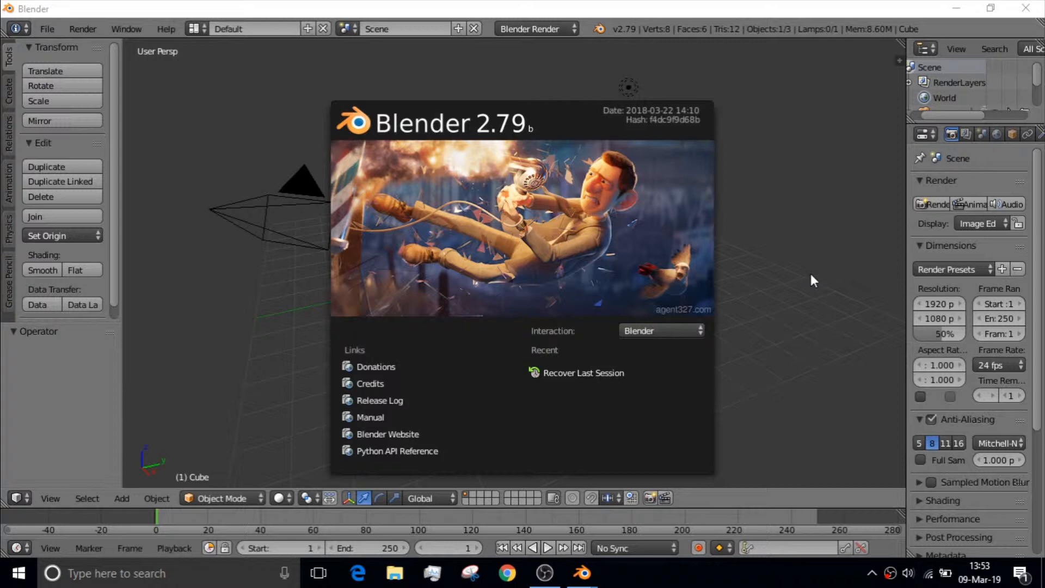
Step: Dismiss the welcome splash to reveal the default cube, camera and lamp scene
left_click(812, 280)
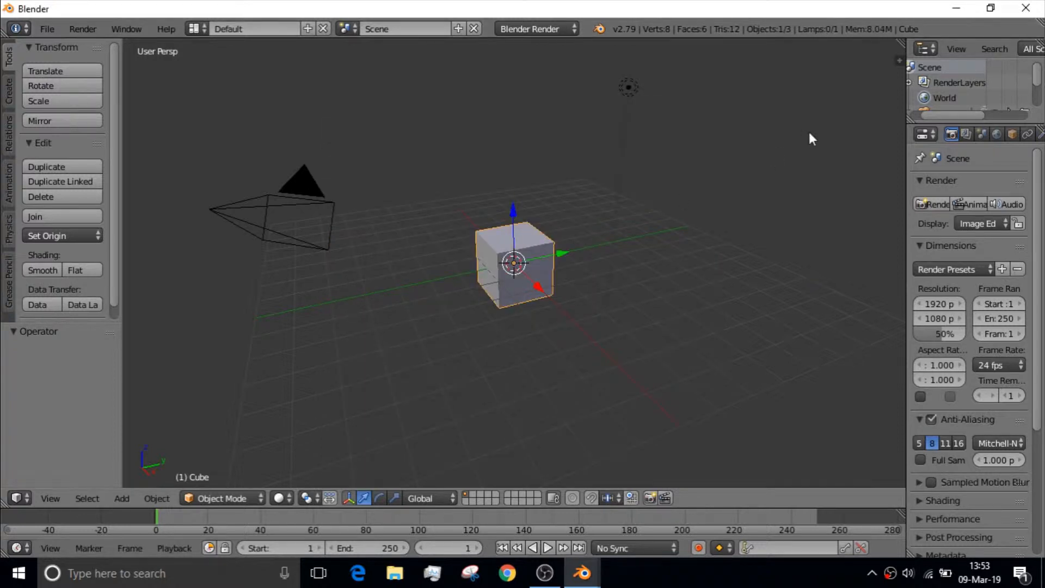
mouse_move(534, 246)
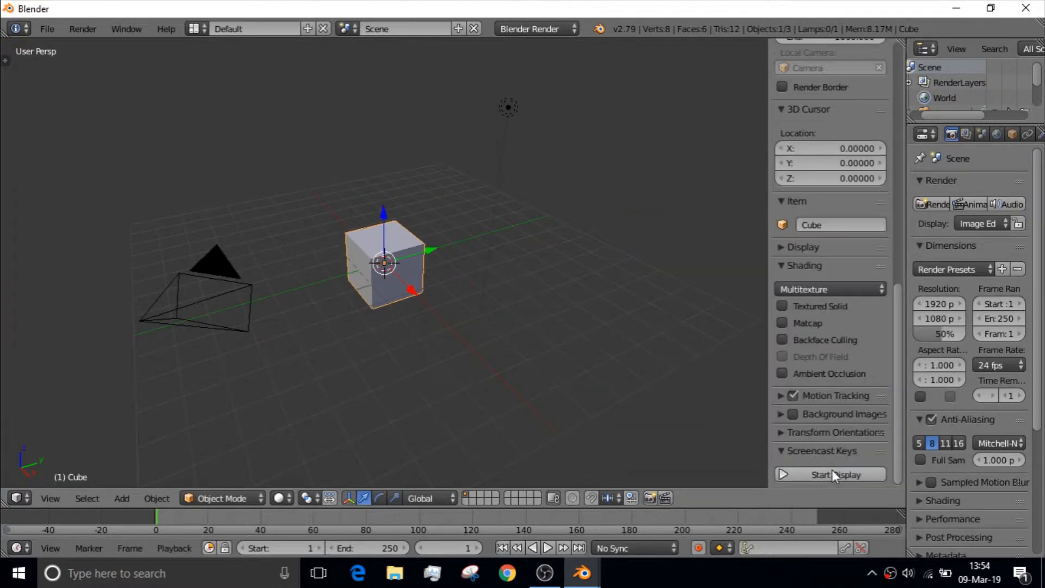
mouse_move(849, 453)
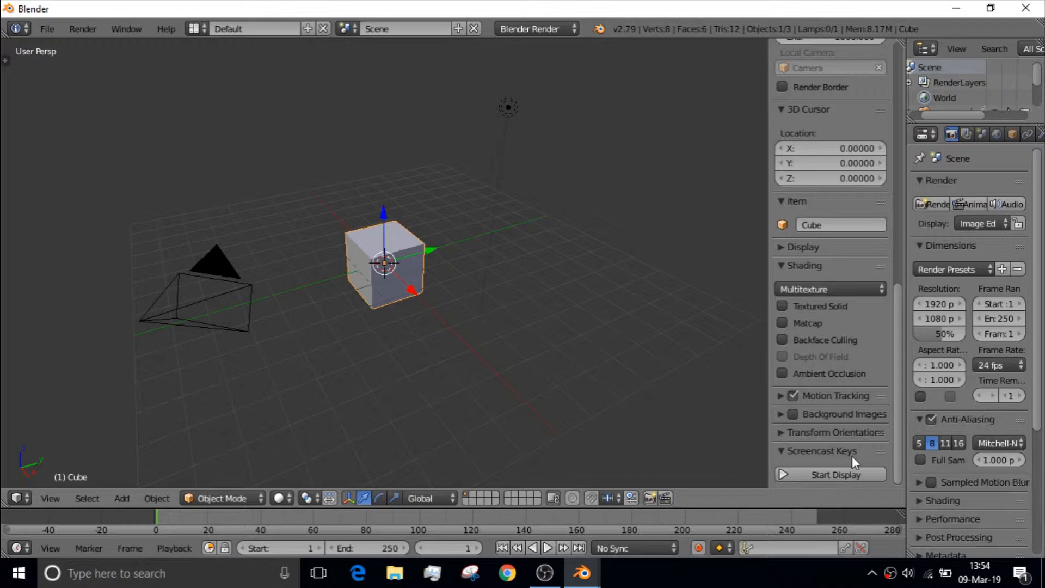
mouse_move(710, 431)
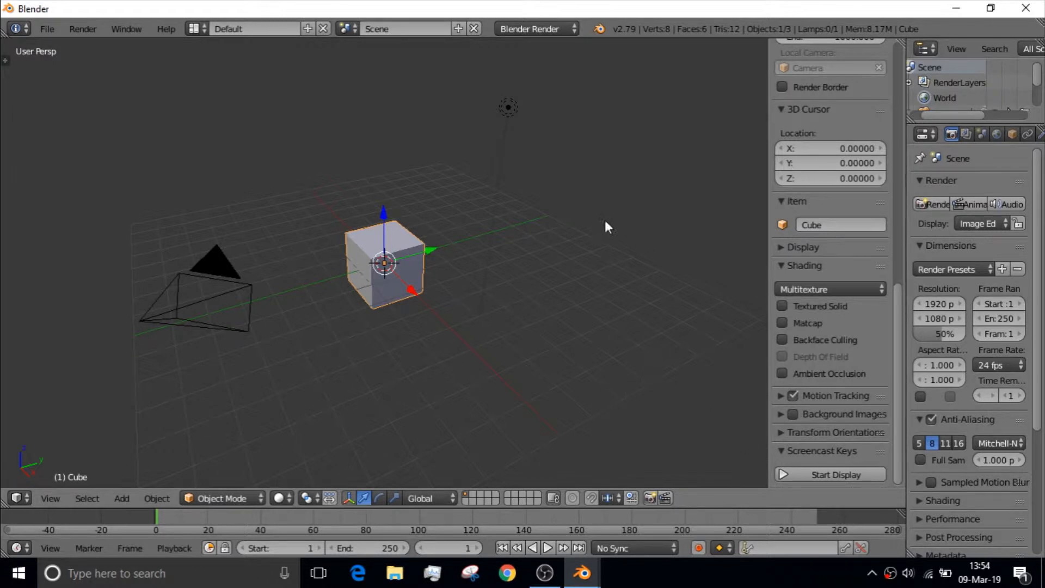
mouse_move(585, 355)
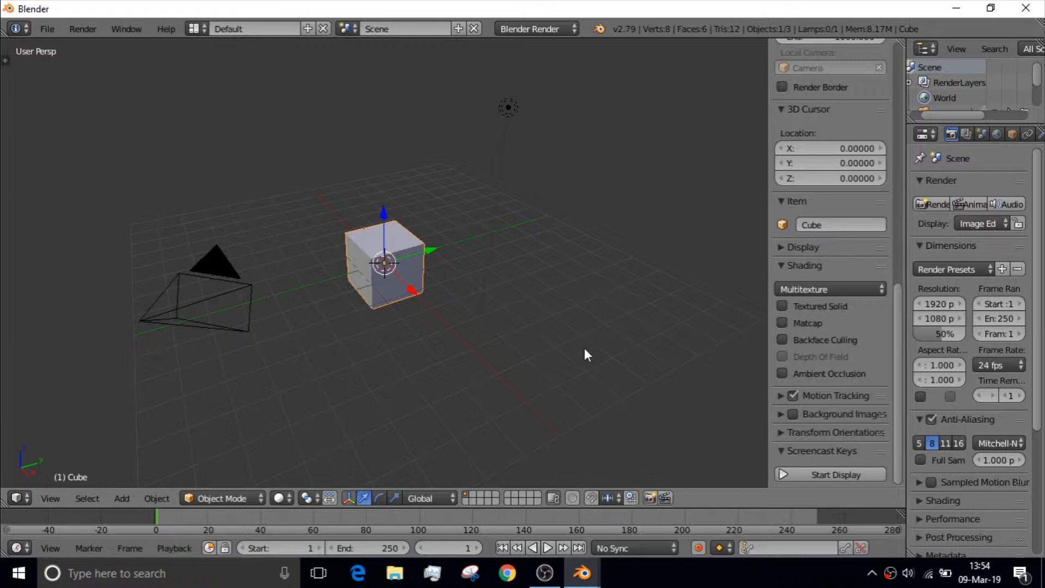
mouse_move(617, 321)
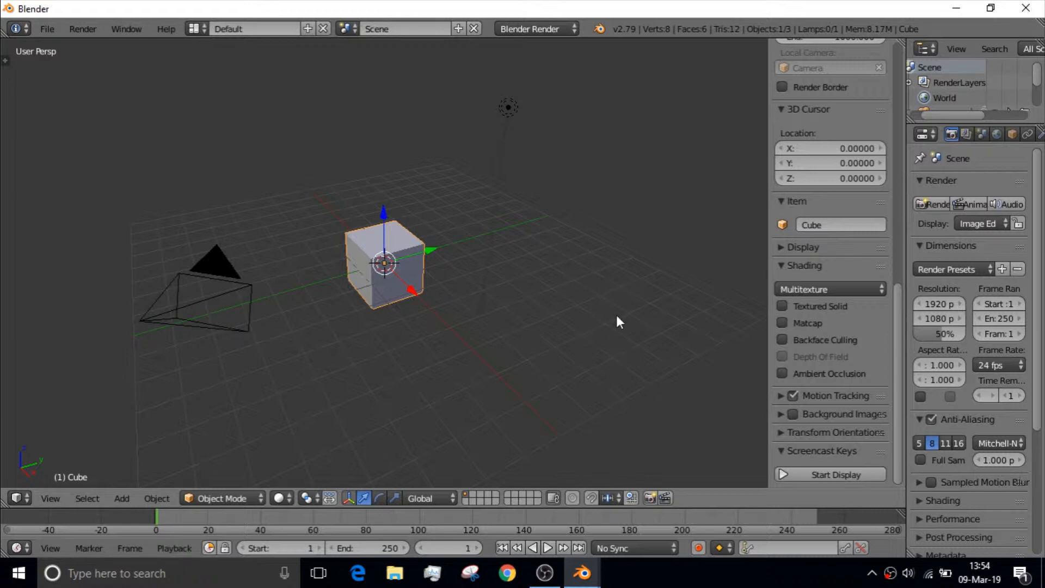
mouse_move(629, 327)
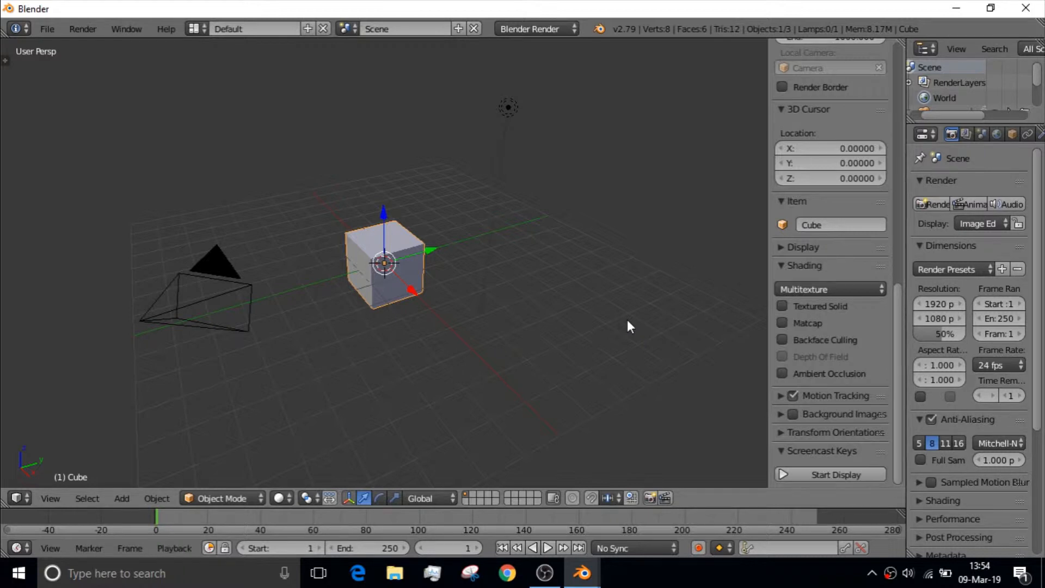
mouse_move(546, 320)
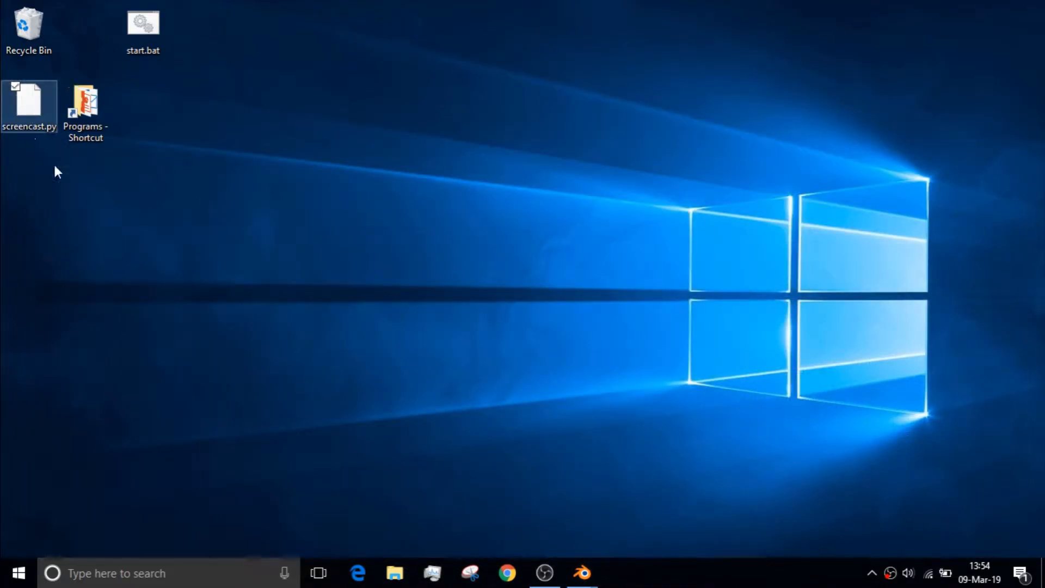
right_click(31, 103)
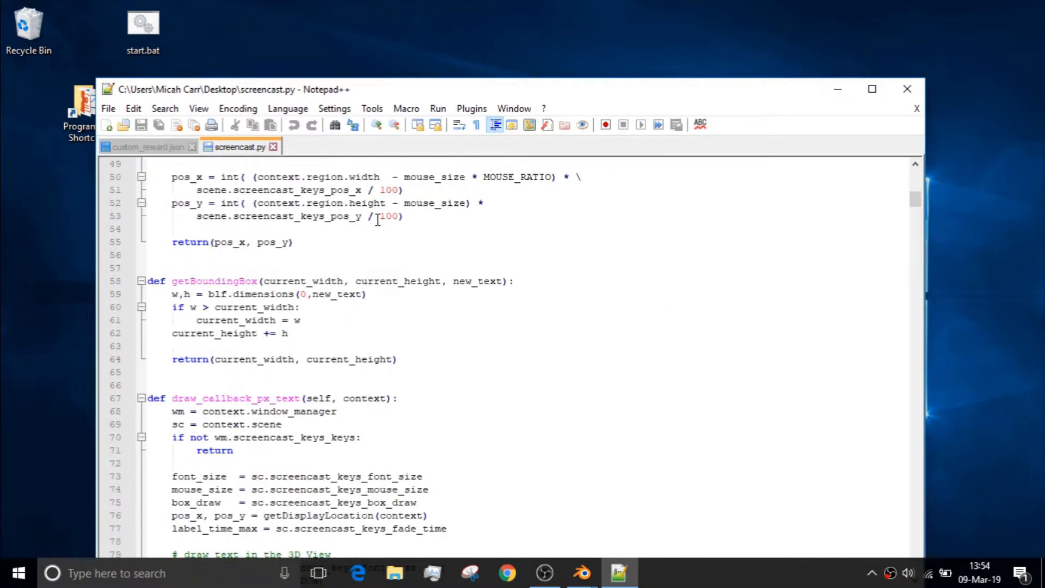
scroll("down", 3)
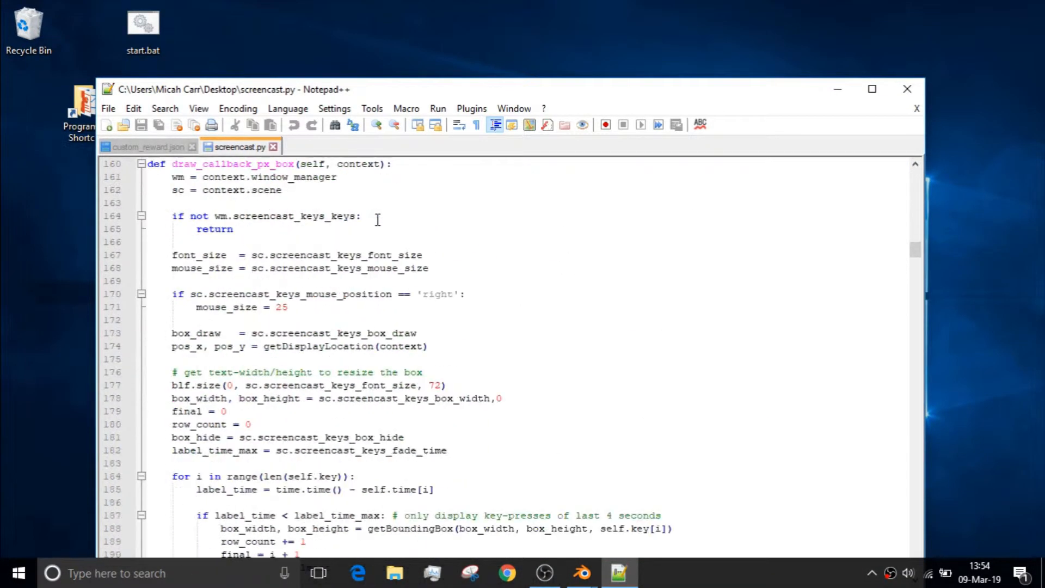
scroll("down", 3)
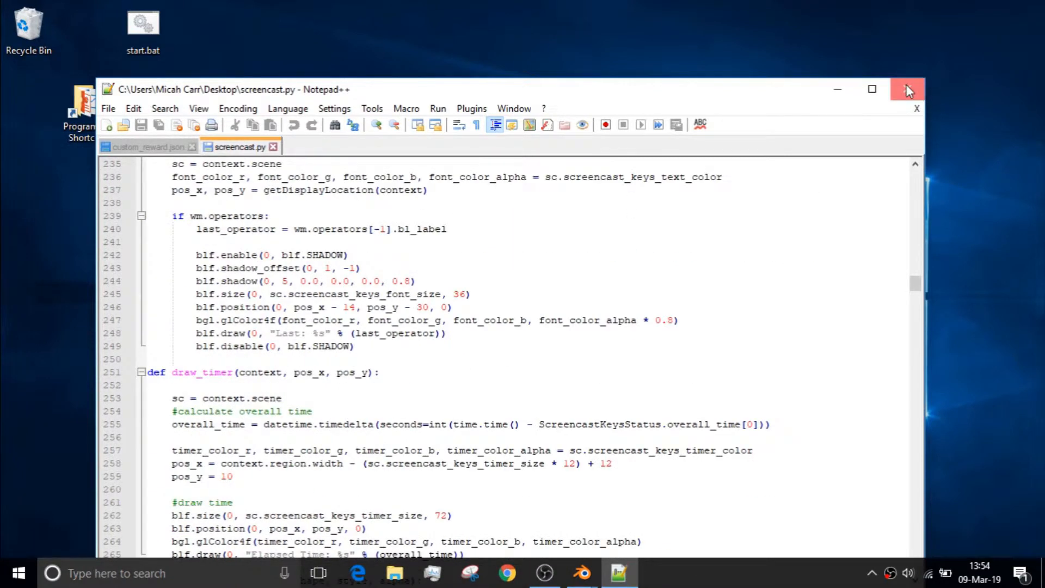
left_click(908, 89)
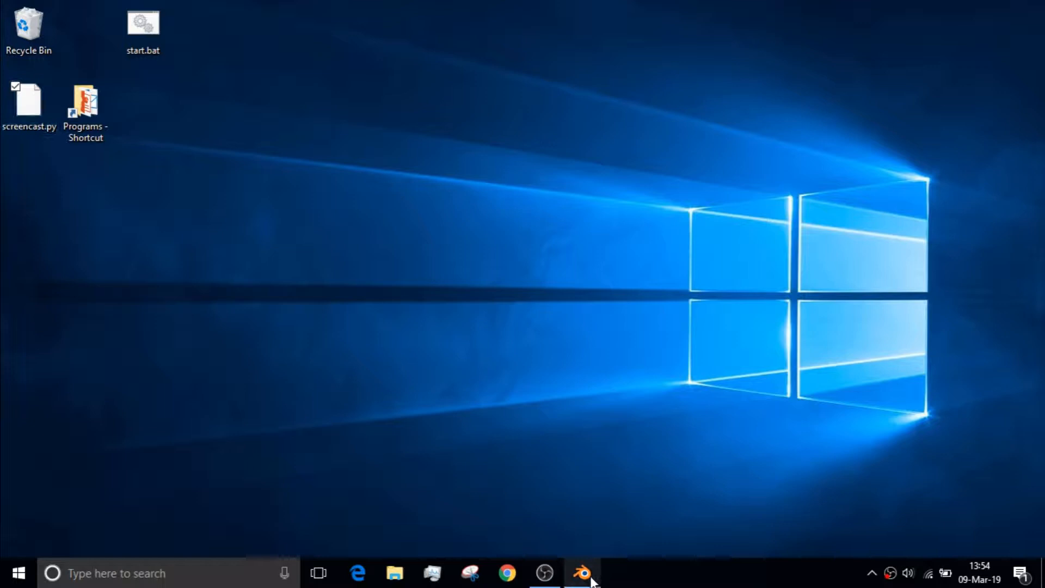
Step: Return to the Blender window, place the 3D cursor and select the cube
left_click(577, 573)
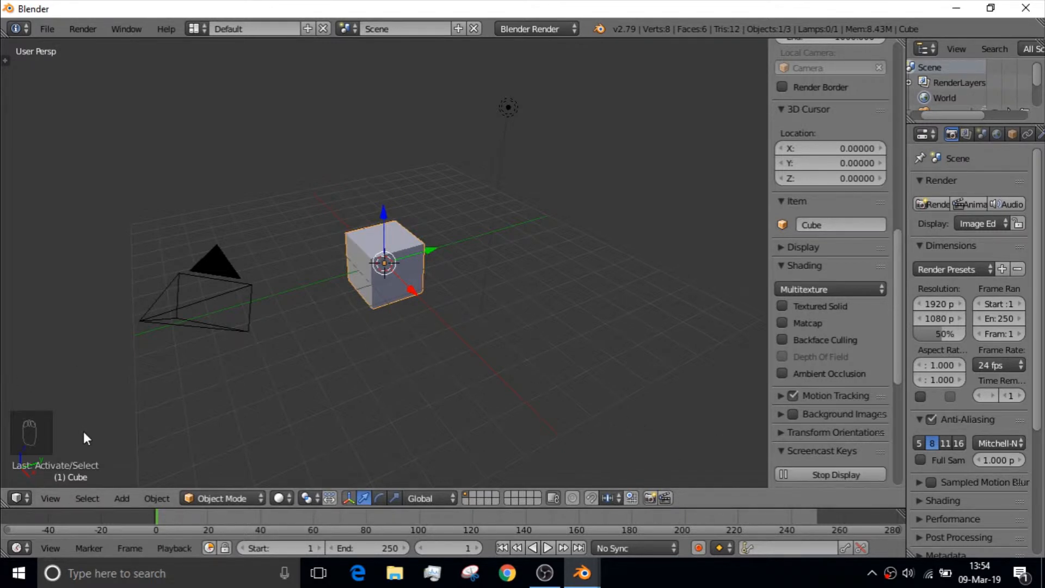
mouse_move(12, 447)
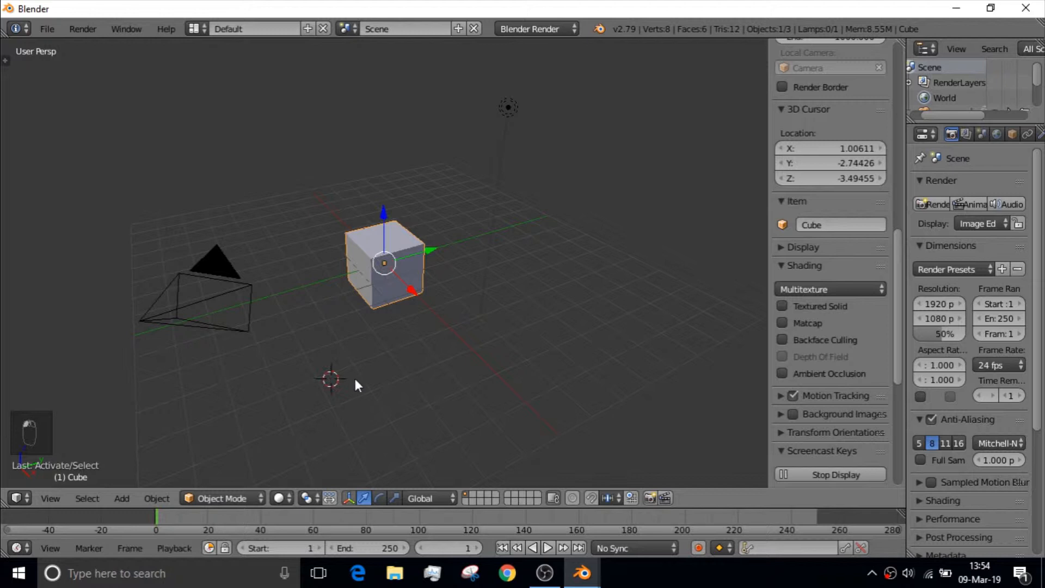
left_click(596, 331)
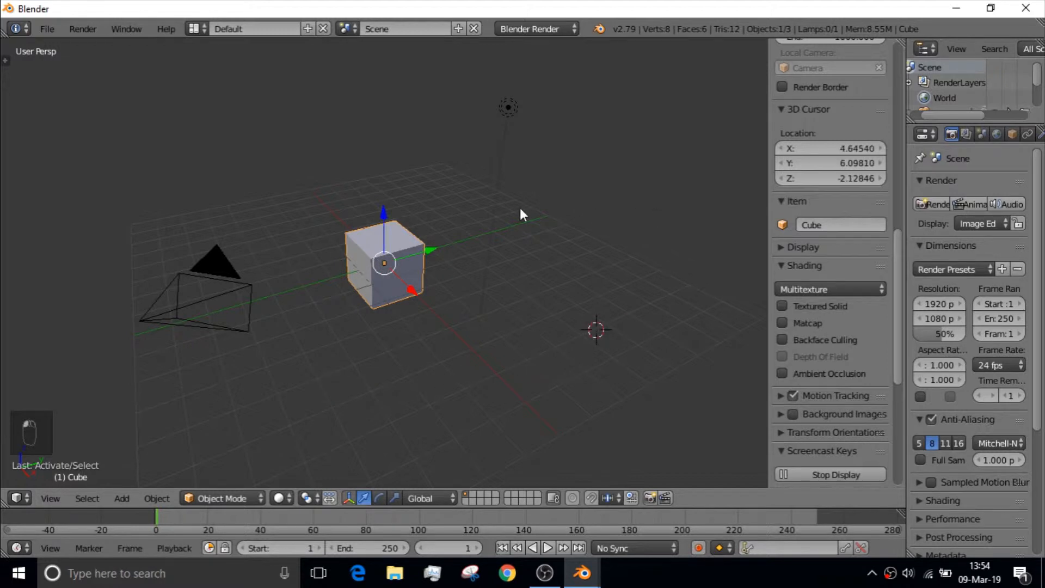
left_click(426, 356)
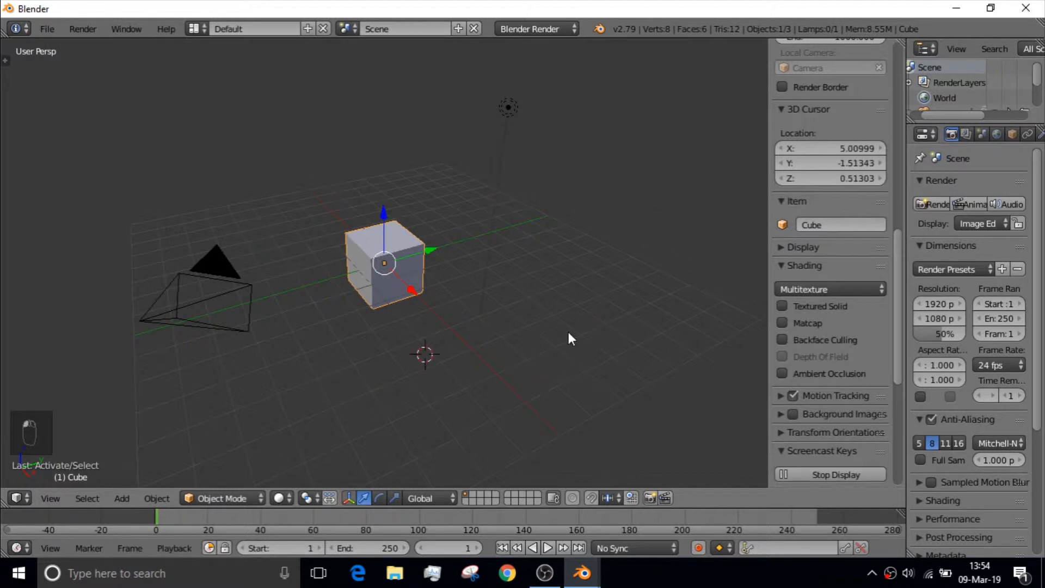
Step: Snap the 3D cursor to the world origin via the 'snap' search
key("space")
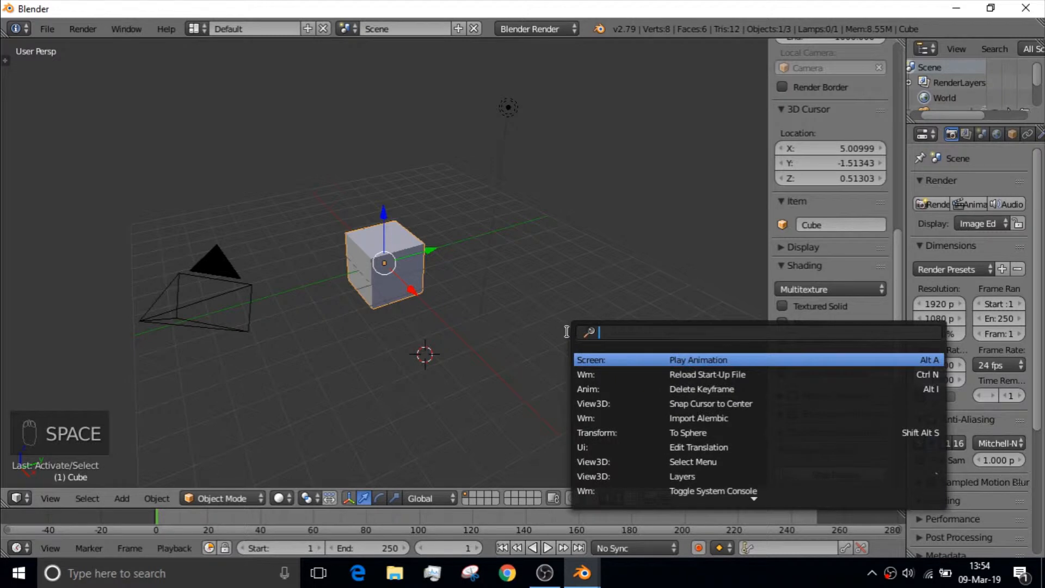
type("sn")
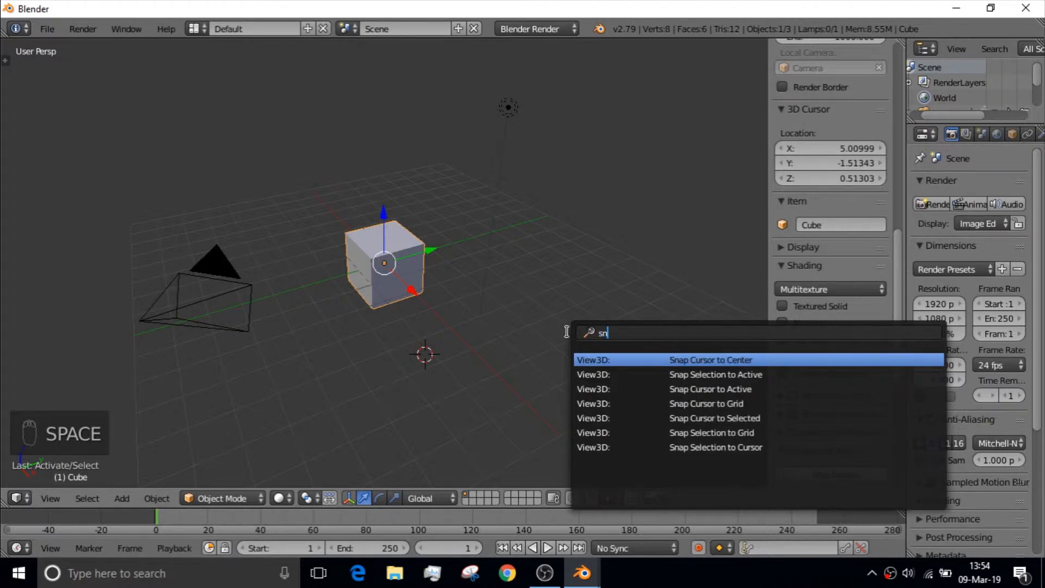
type("ap")
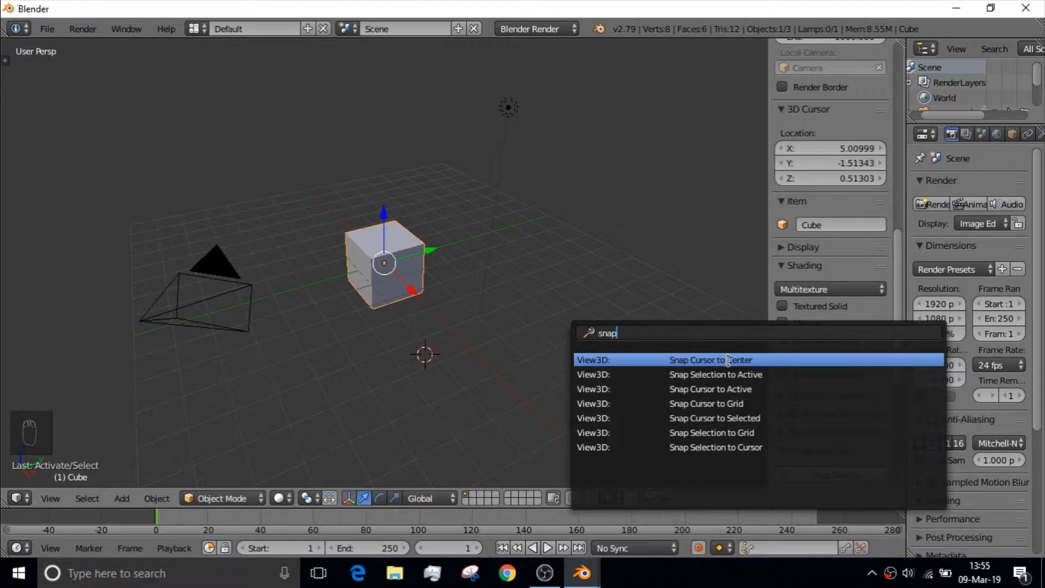
left_click(710, 360)
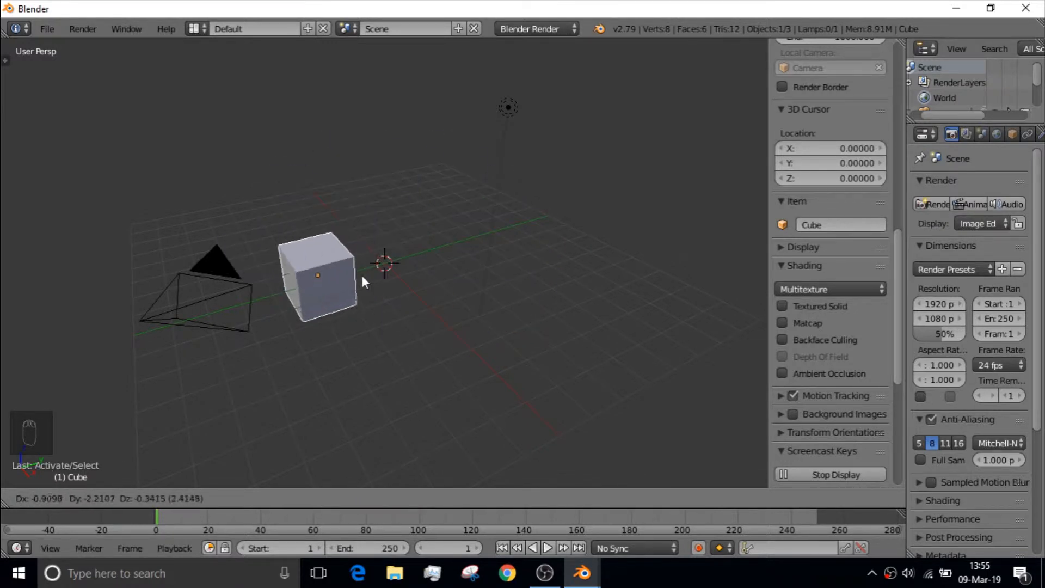
Step: Select the camera in the viewport to look through it at the cube
left_click(214, 266)
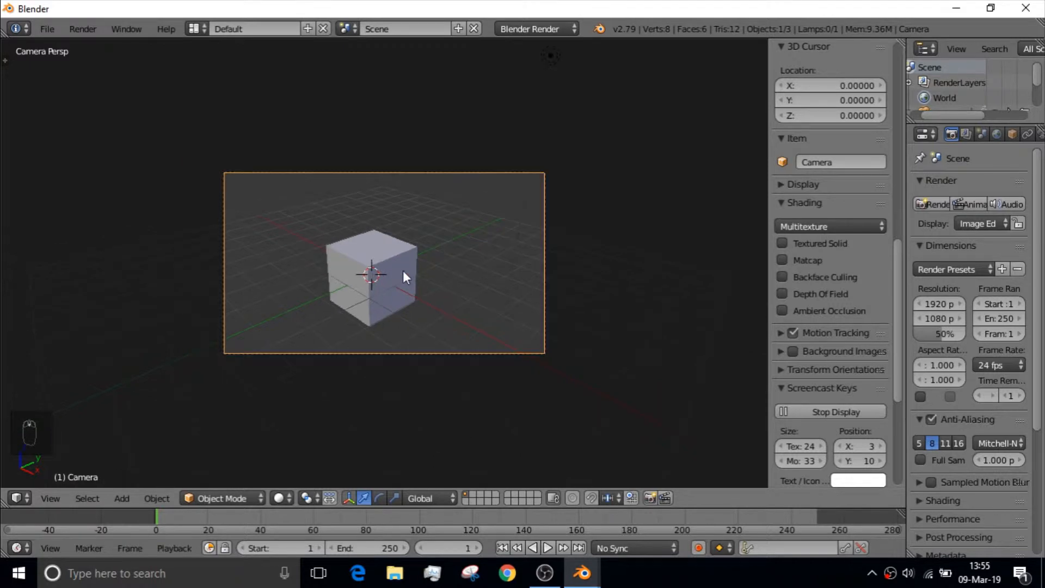
Step: Leave camera view, review the lamp's light settings and the camera's 35 mm lens settings
key("KP_0")
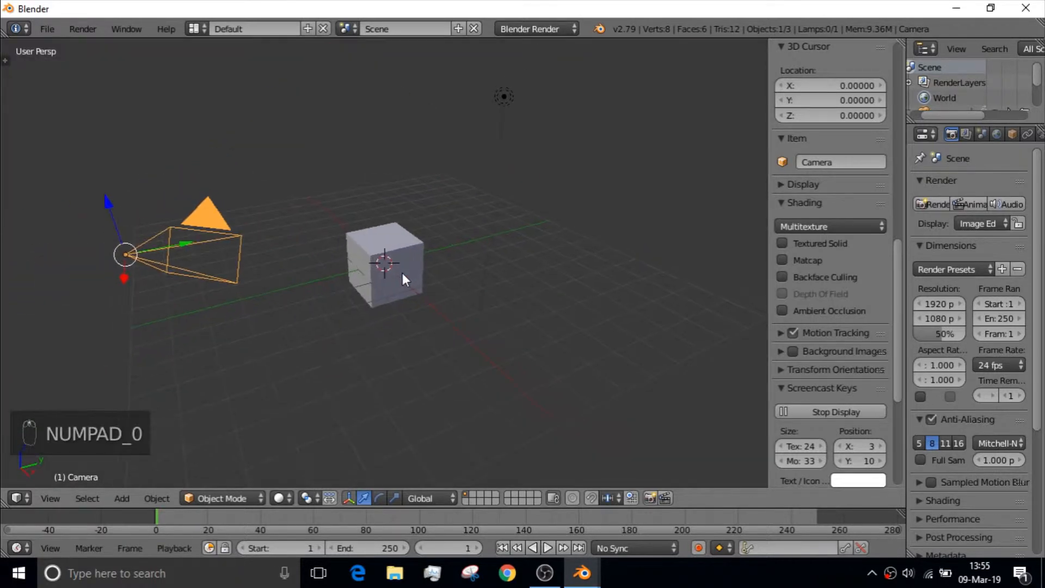
left_click(503, 95)
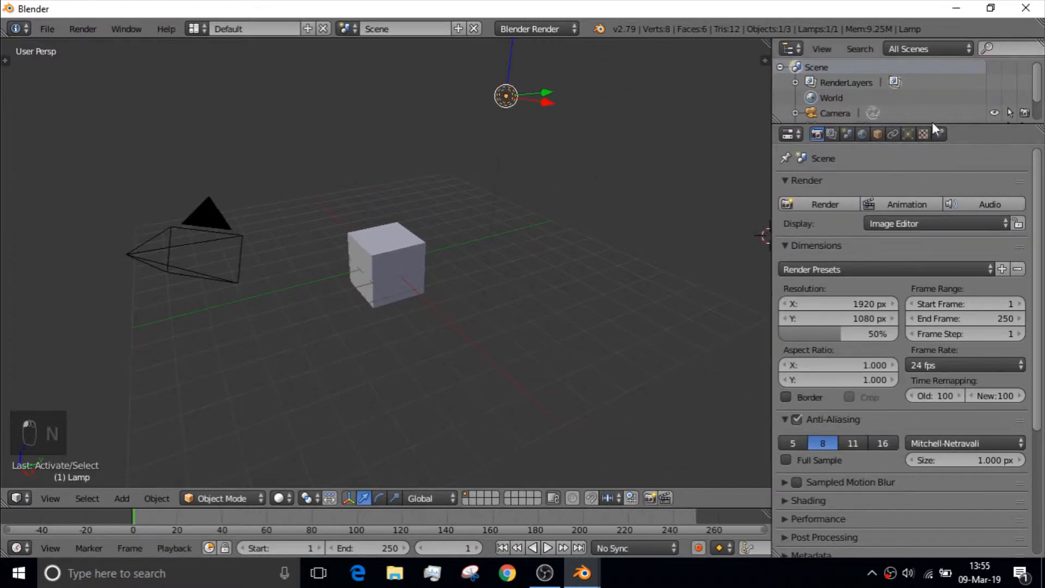
left_click(915, 135)
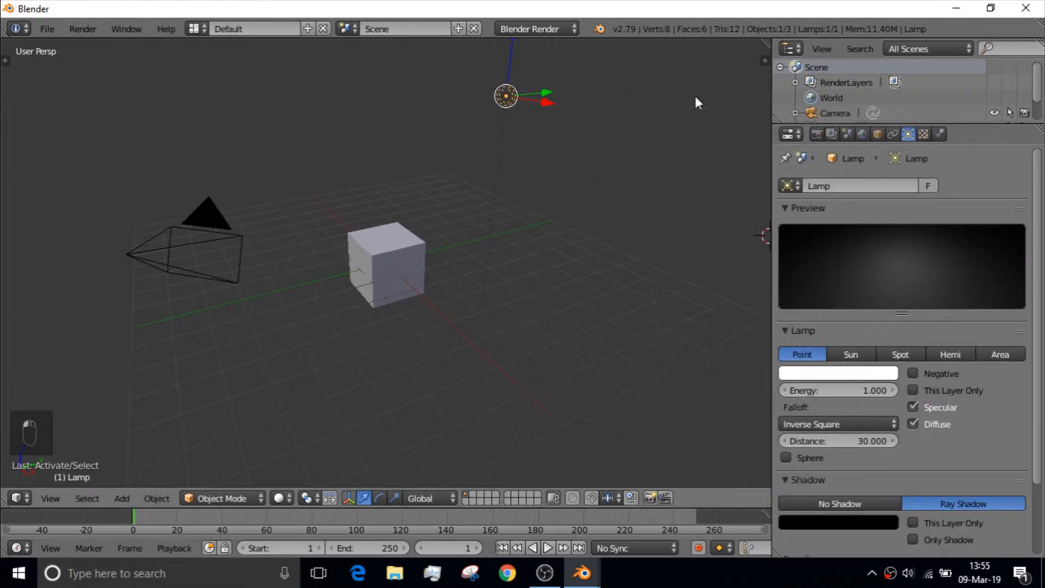
mouse_move(894, 143)
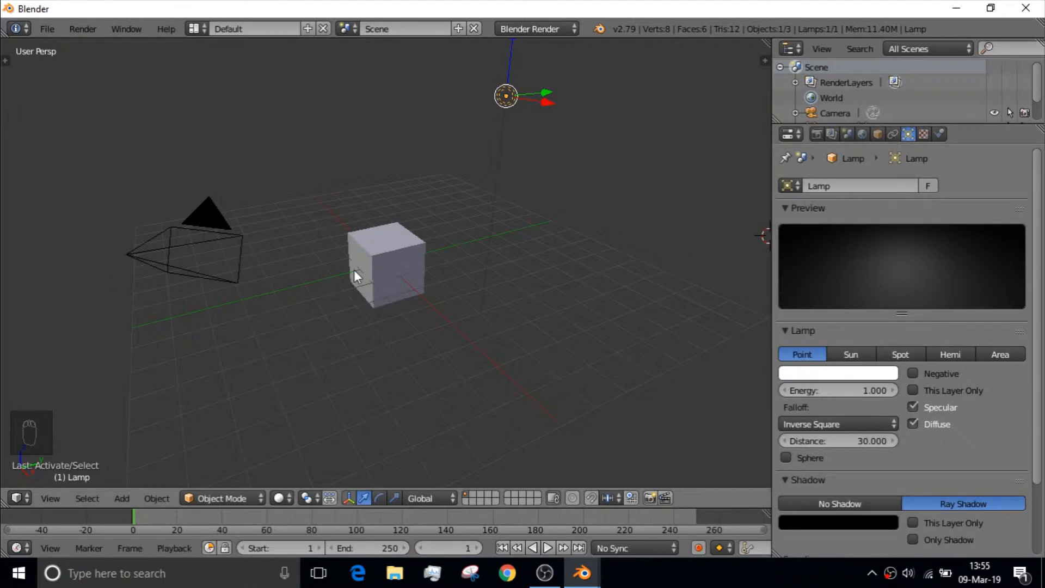
left_click(357, 277)
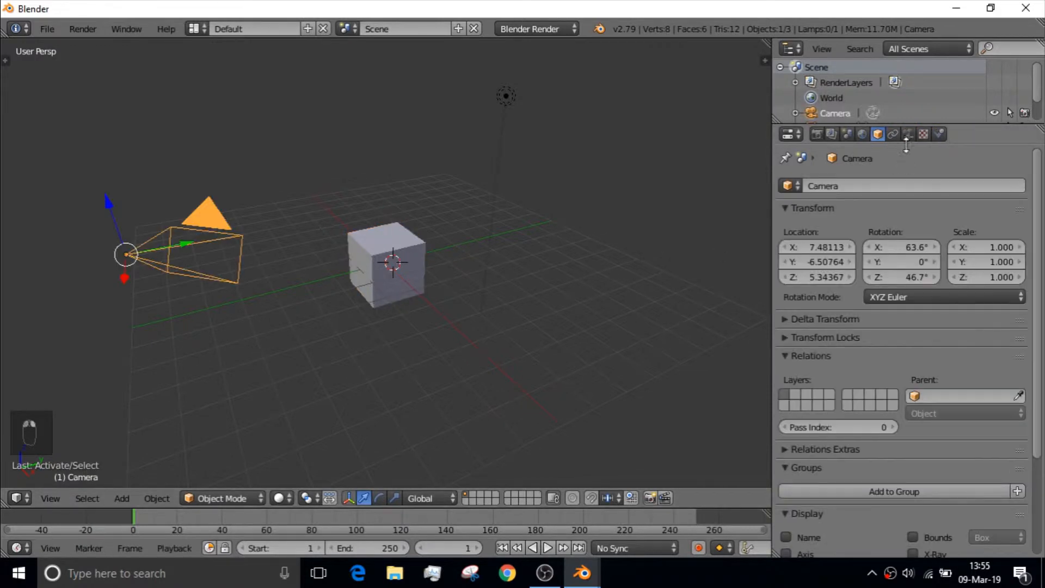
left_click(913, 135)
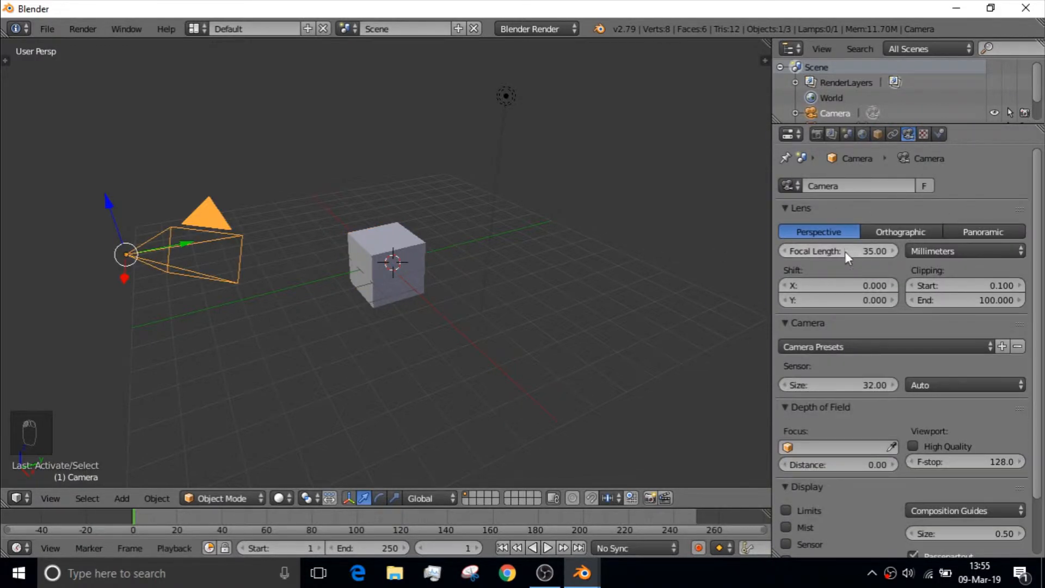
mouse_move(536, 305)
type("s")
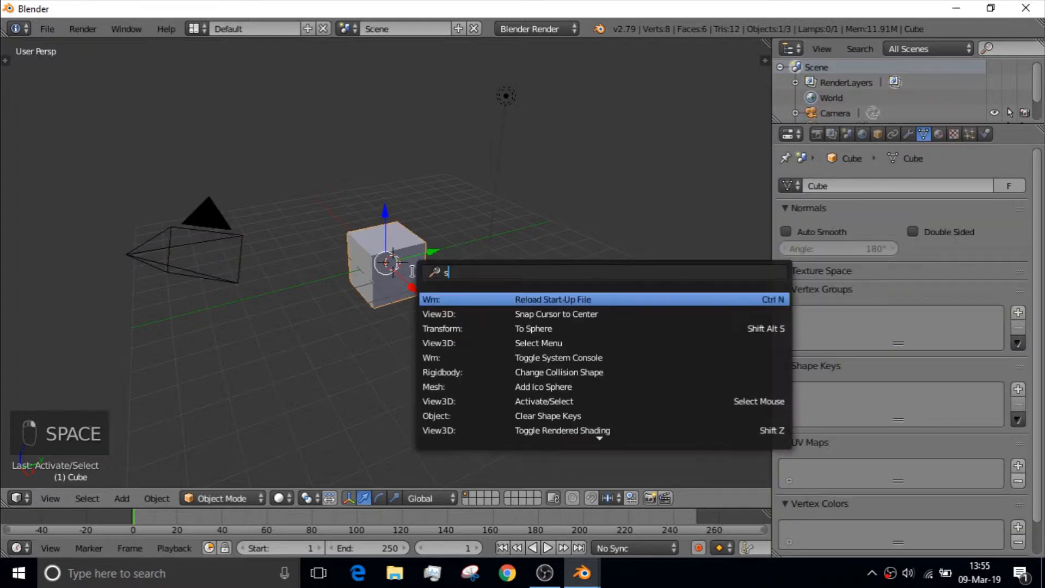
Step: Snap the 3D cursor to the world origin again
left_click(556, 314)
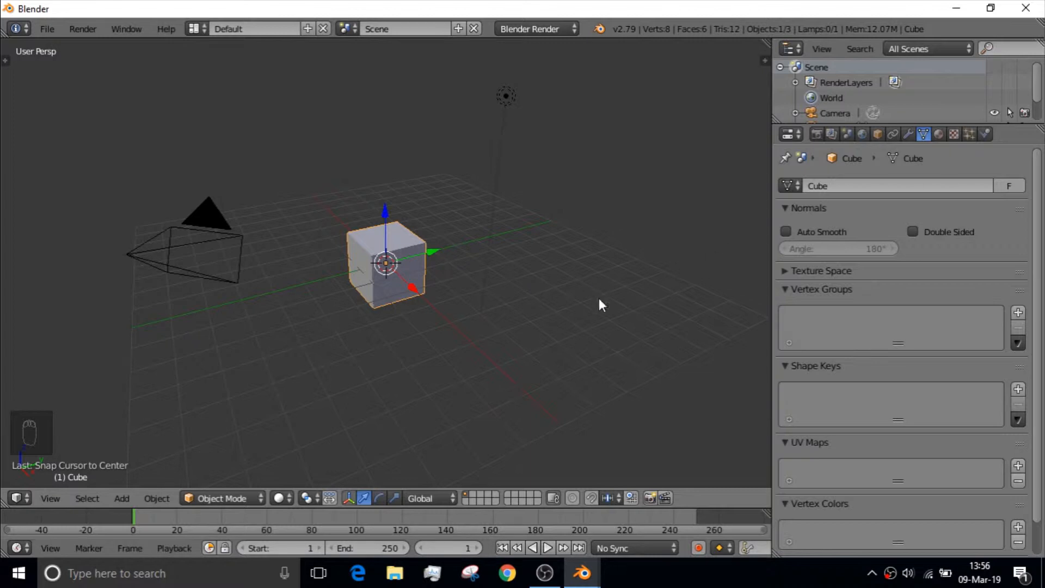
mouse_move(458, 260)
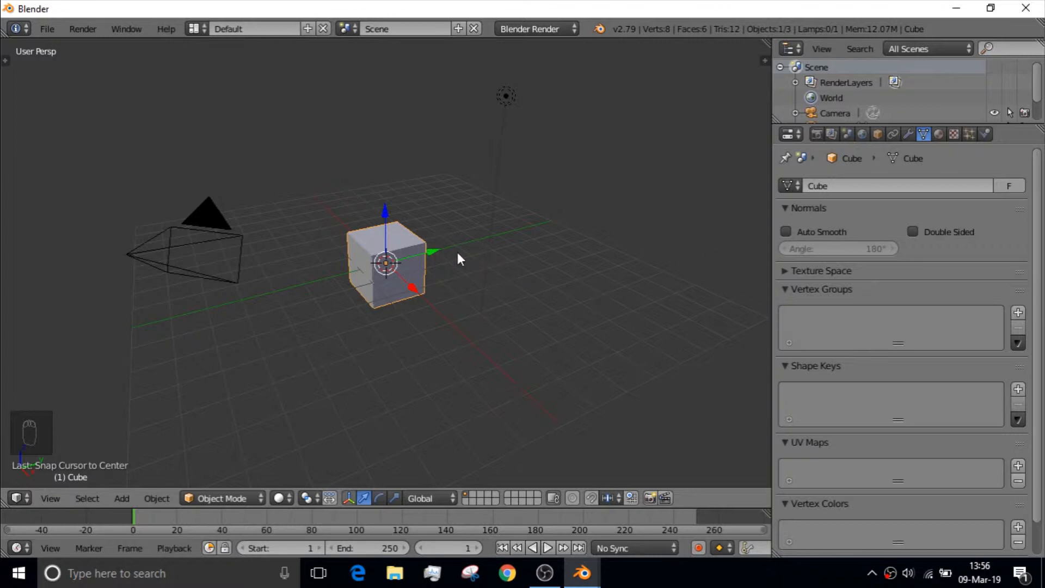
mouse_move(612, 547)
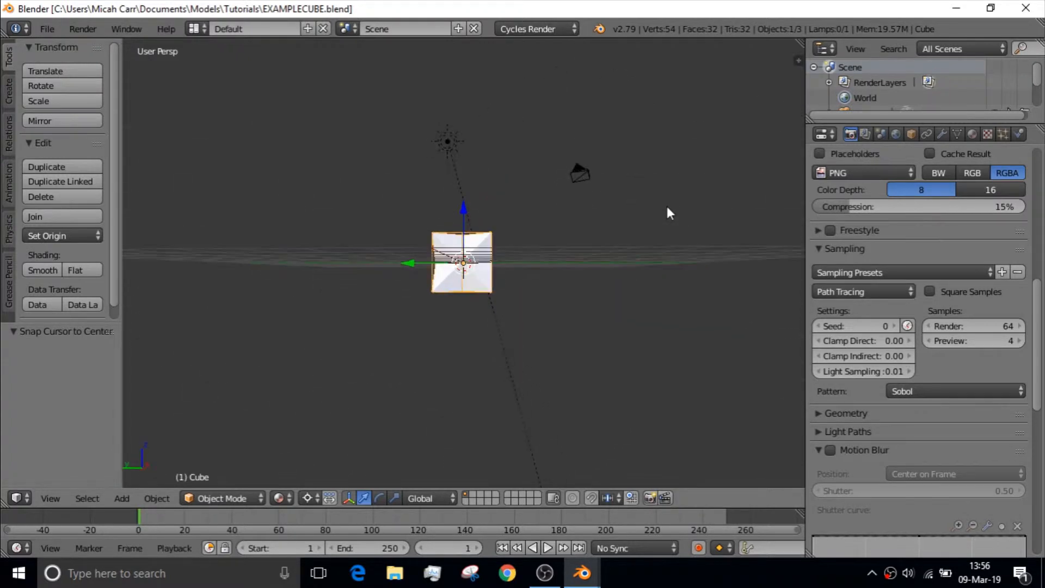
Step: Orbit to see the finished star inside the cube, then return to the plain scene
left_click_drag(667, 213, 440, 280)
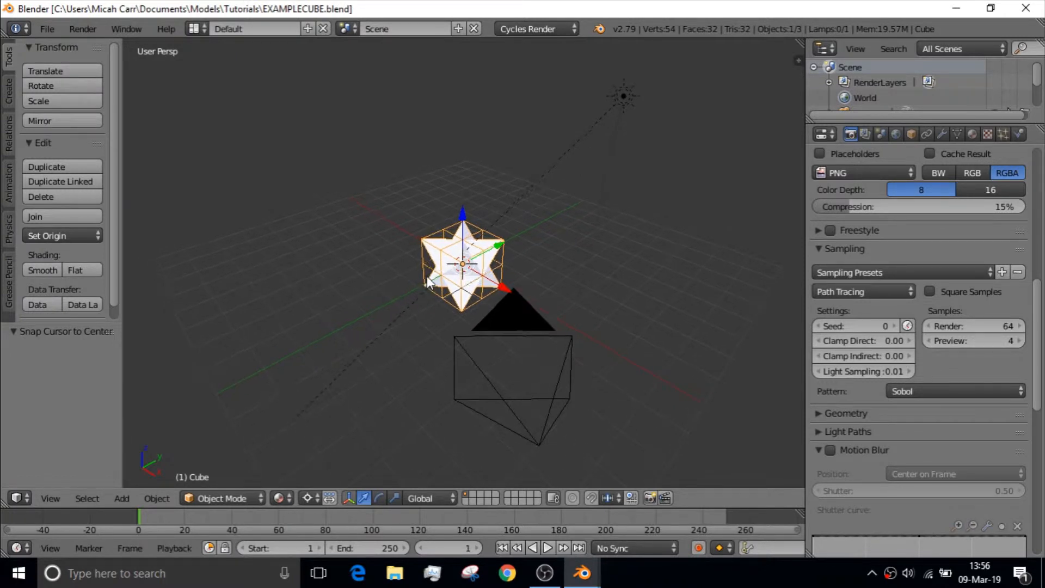
key("KP_0")
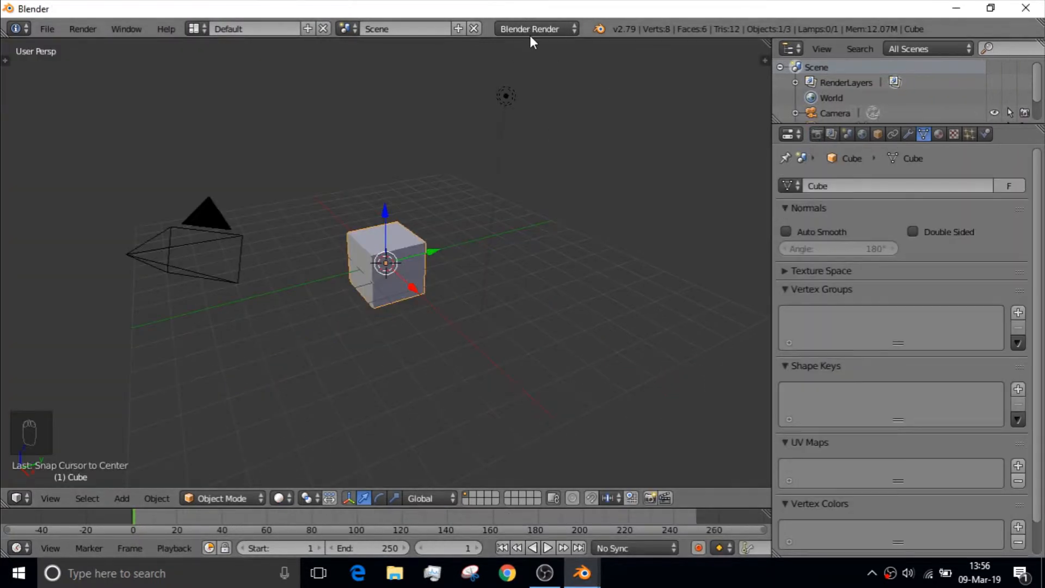
Step: Switch the scene's render engine to Cycles Render
left_click(536, 29)
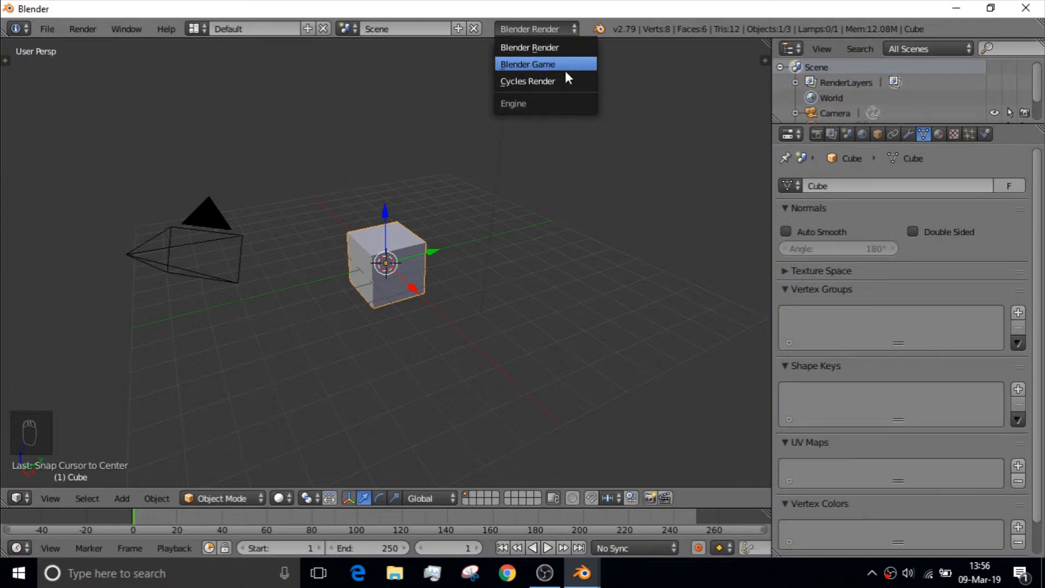
left_click(528, 81)
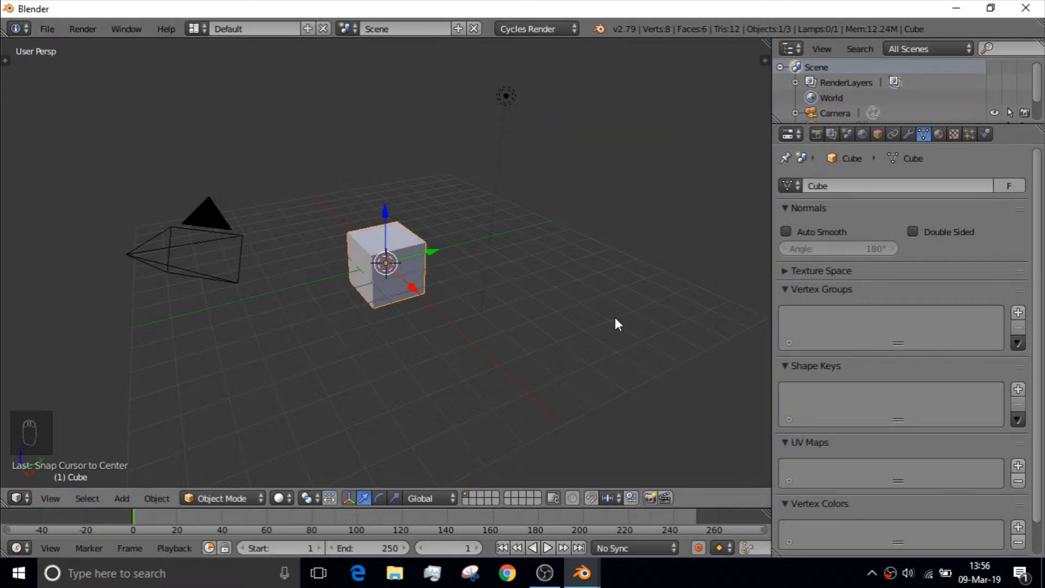
mouse_move(284, 347)
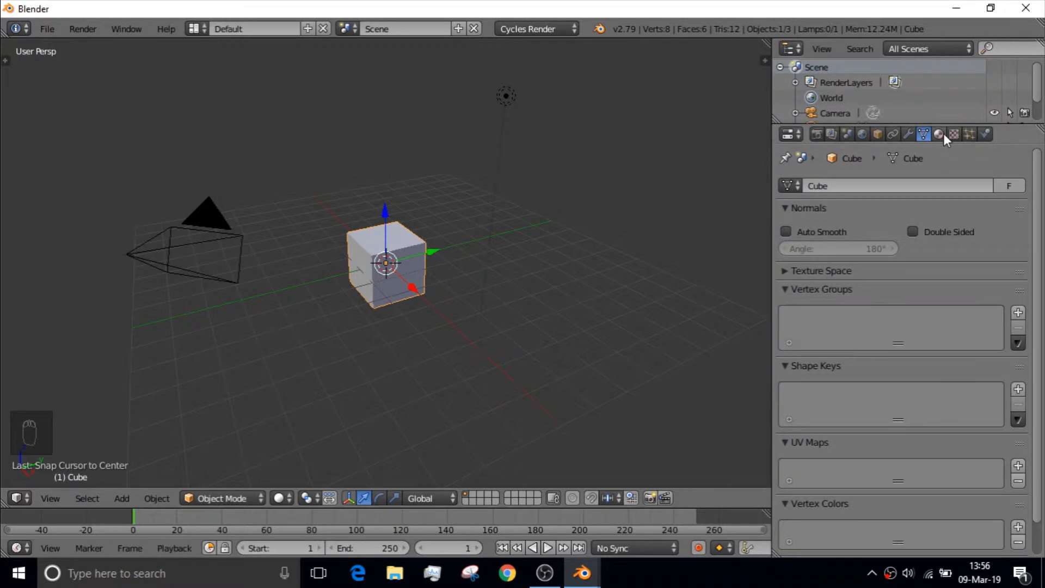
Step: Replace the cube's material with a new Material.001 and colour its Diffuse BSDF deep blue
left_click(937, 135)
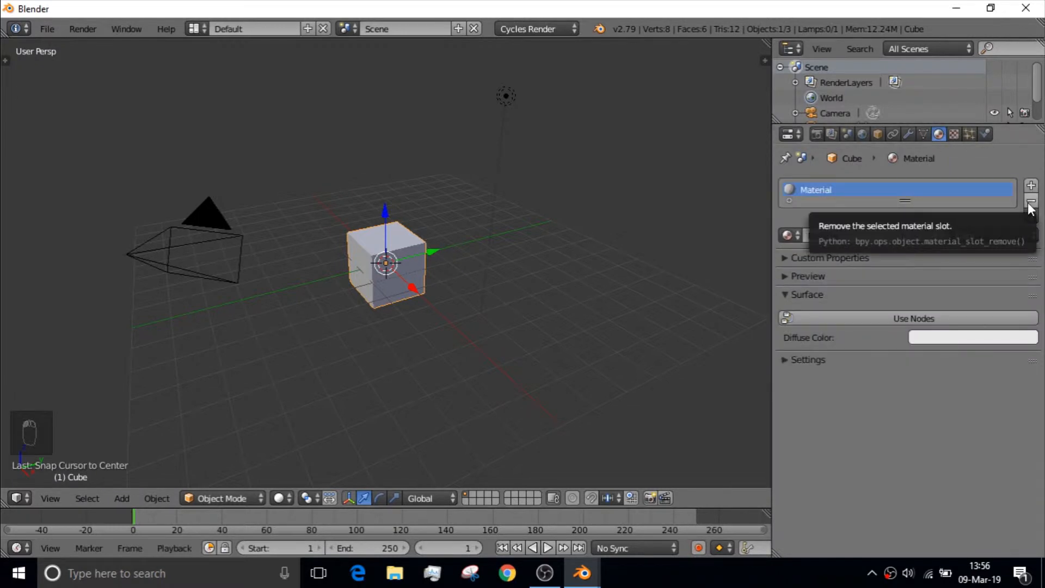
left_click(1032, 200)
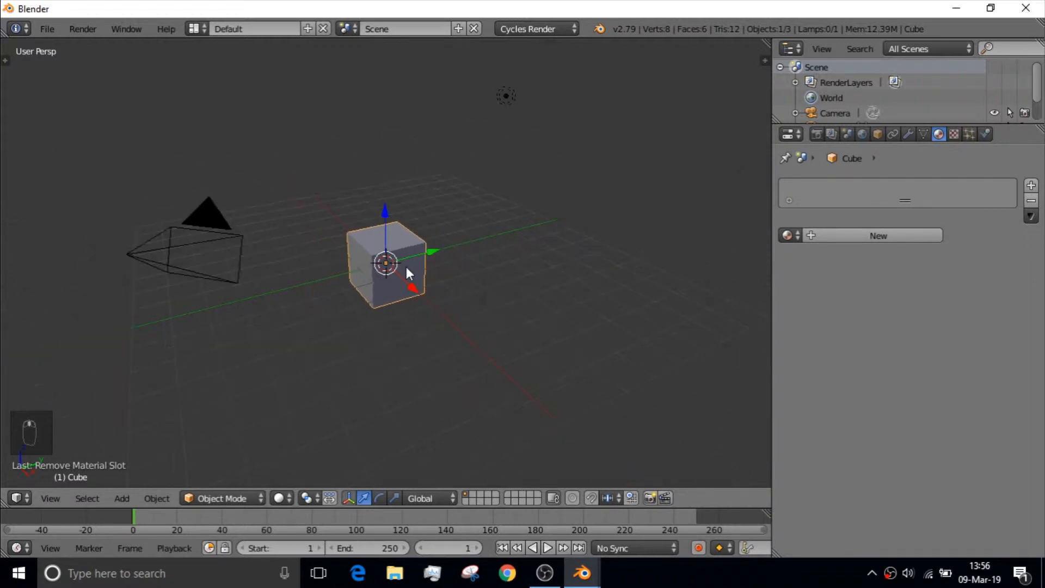
left_click(878, 235)
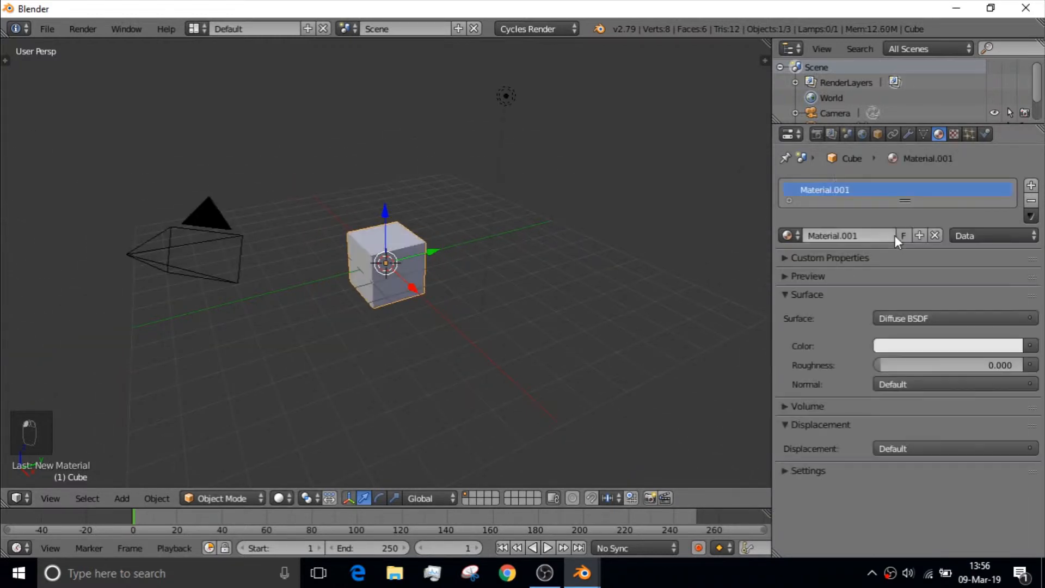
left_click(949, 346)
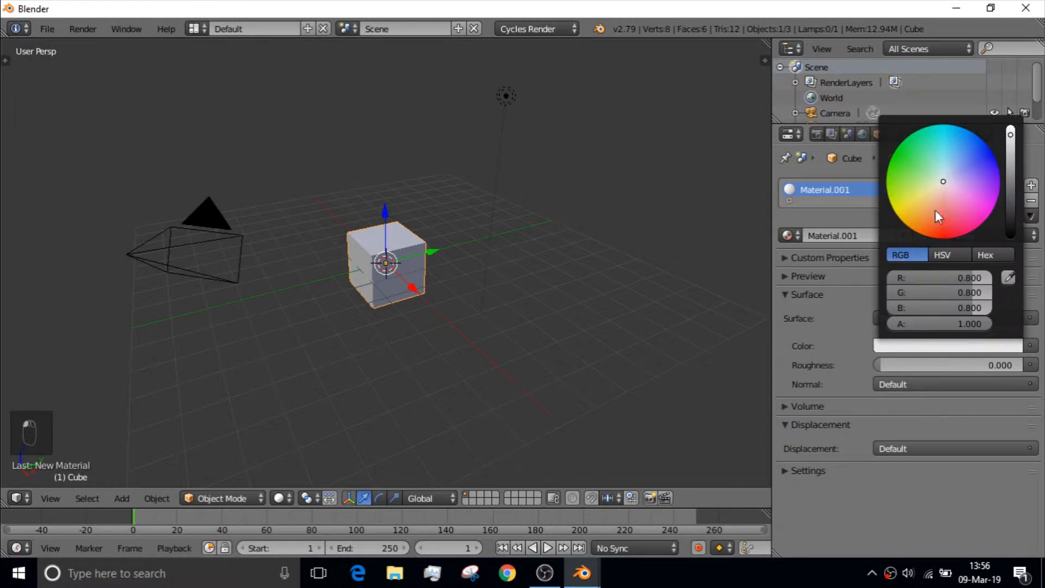
left_click(987, 158)
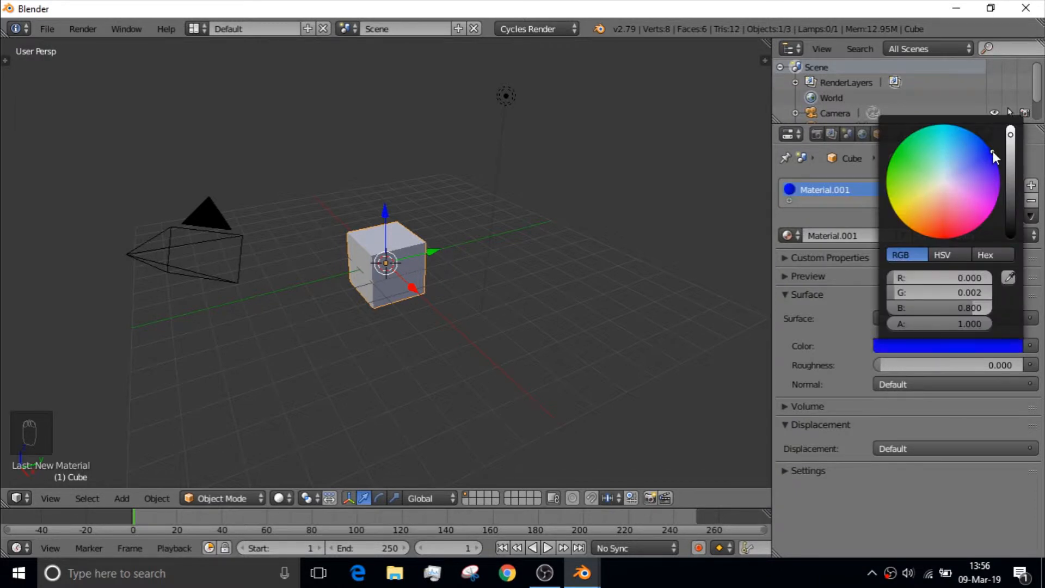
left_click(311, 482)
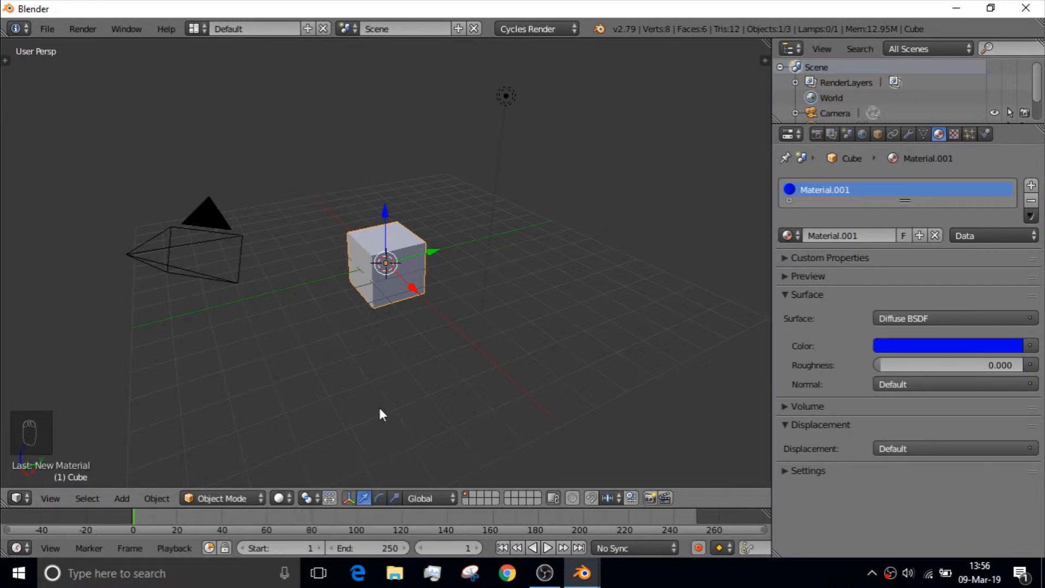
Step: Preview rendered shading, undo, return to solid and re-pick the blue material colour
key("z")
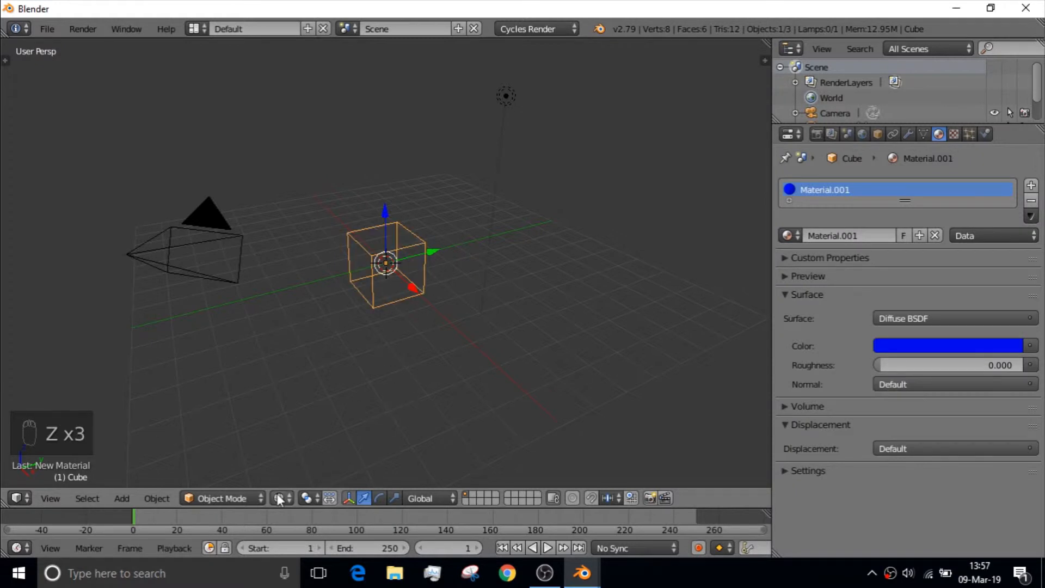
key("Shift+Z")
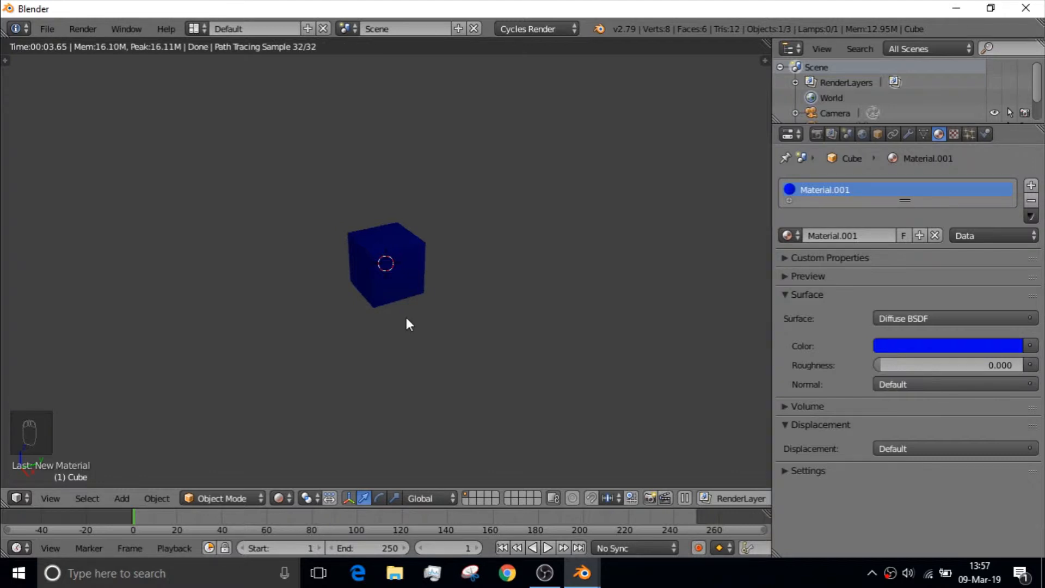
key("Ctrl+Z")
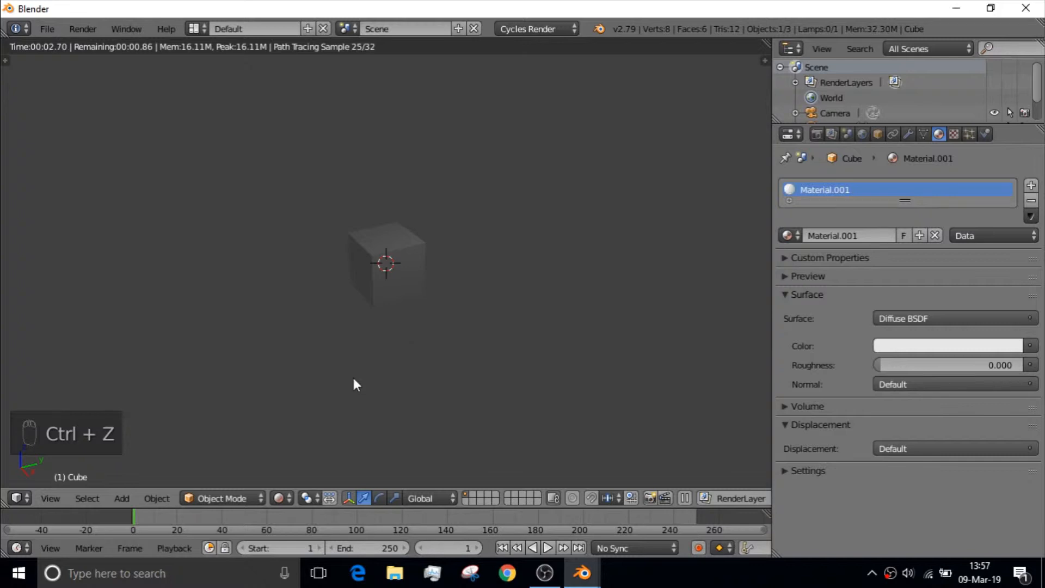
key("Shift+Z")
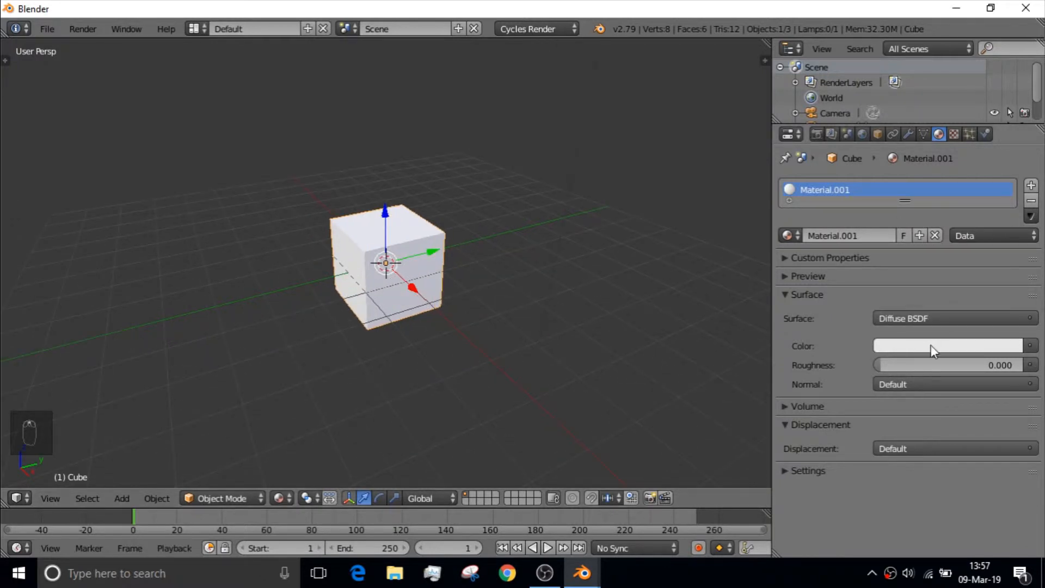
left_click(951, 347)
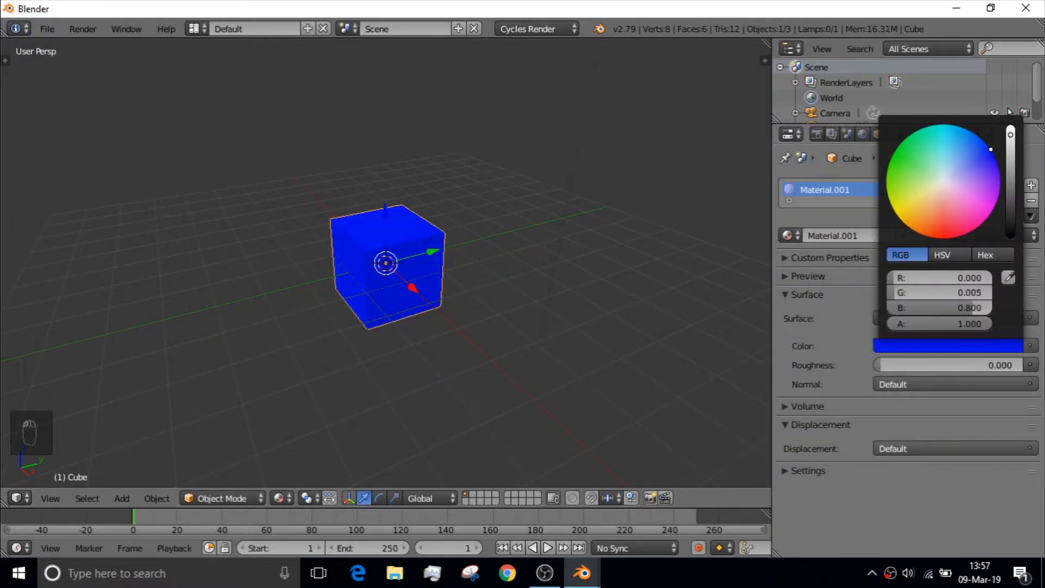
left_click(476, 294)
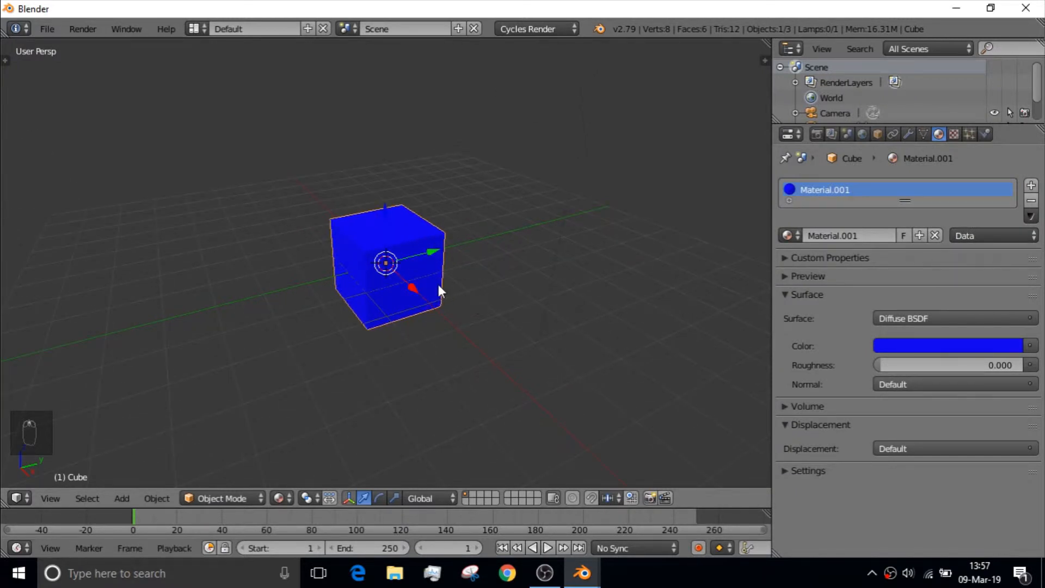
Step: Enter Edit Mode, try Subdivide Smooth on the cube, then undo it back to eight vertices
key("Tab")
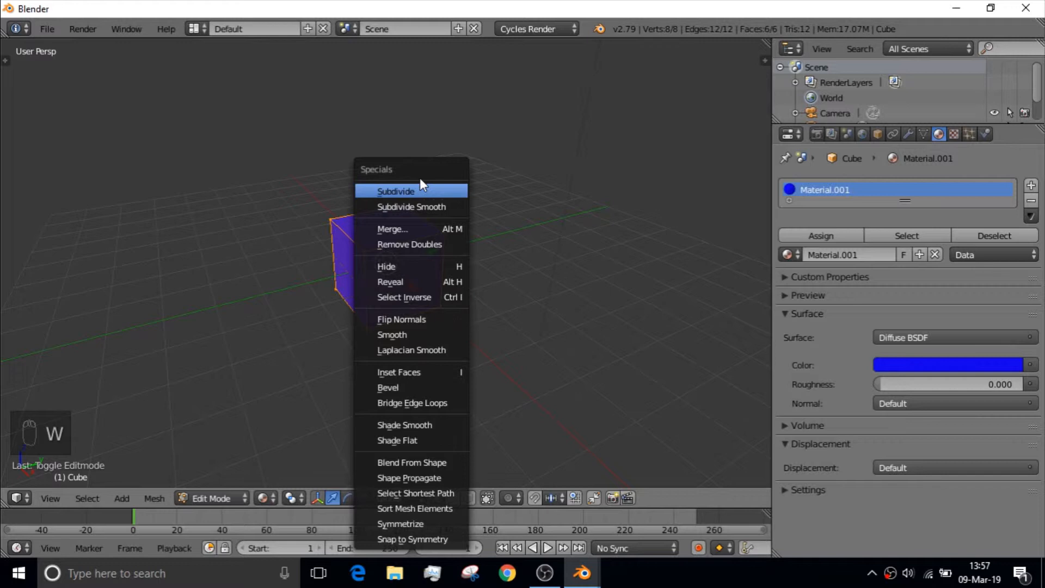
mouse_move(420, 196)
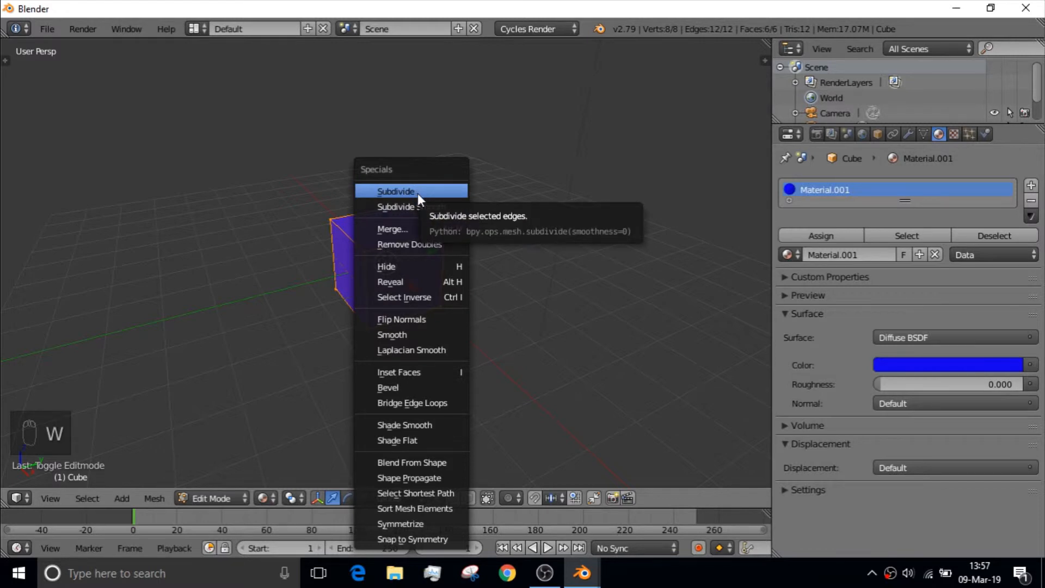
mouse_move(431, 214)
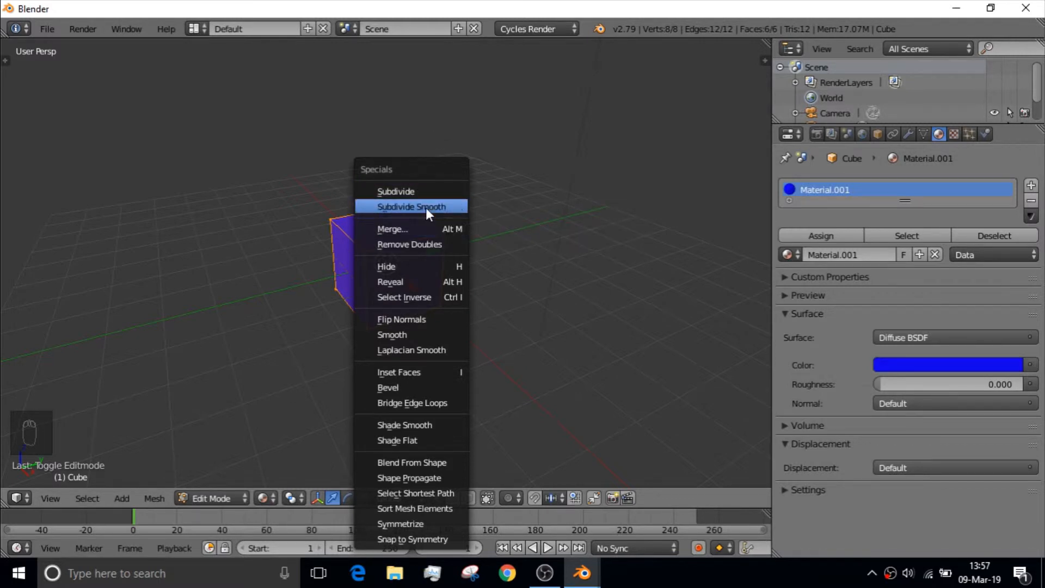
left_click(411, 207)
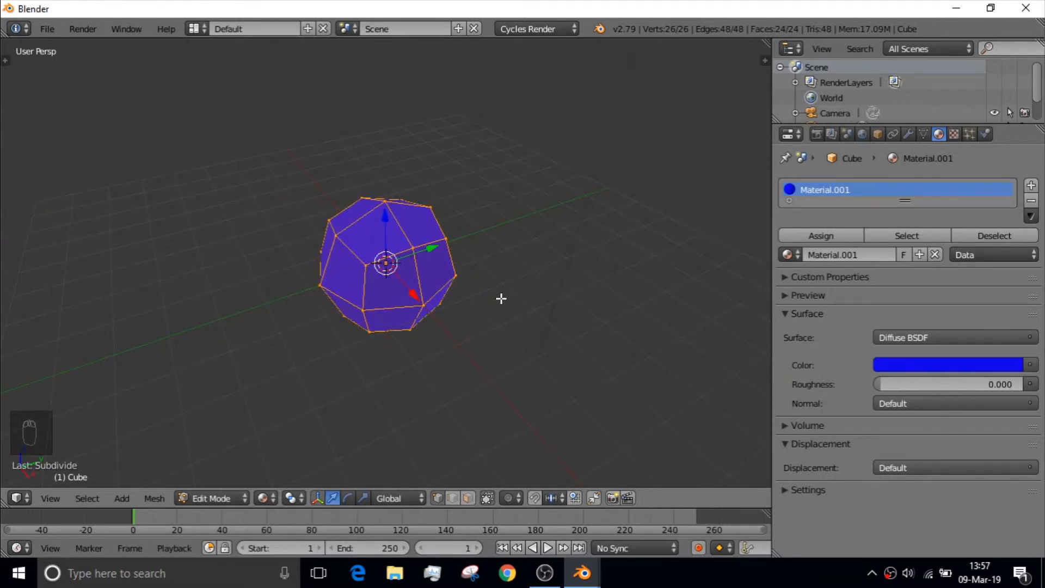
key("Ctrl+Z")
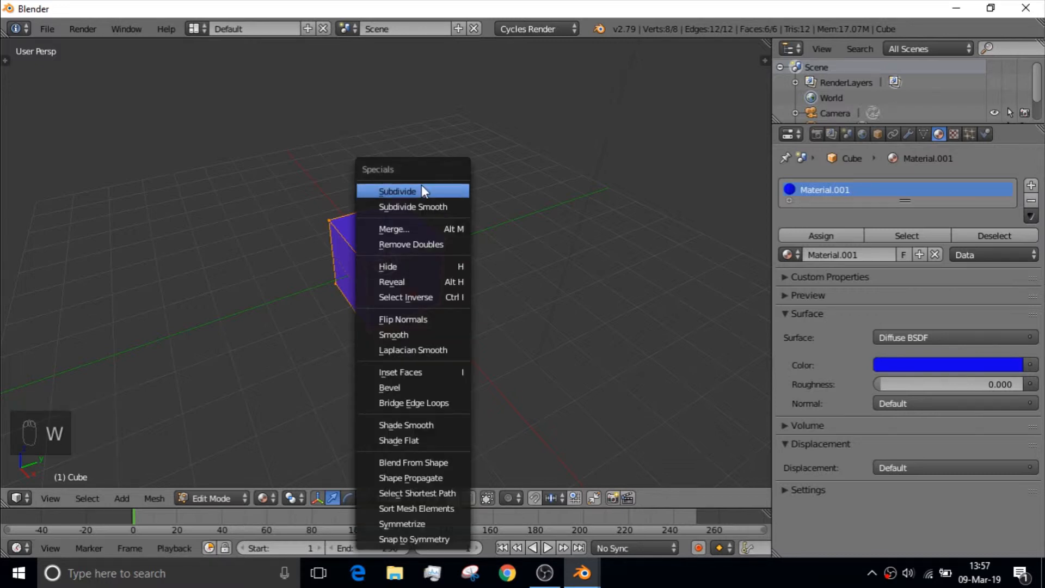
Step: Subdivide the cube once into 26 vertices and 24 faces, then bring up delete options
left_click(399, 191)
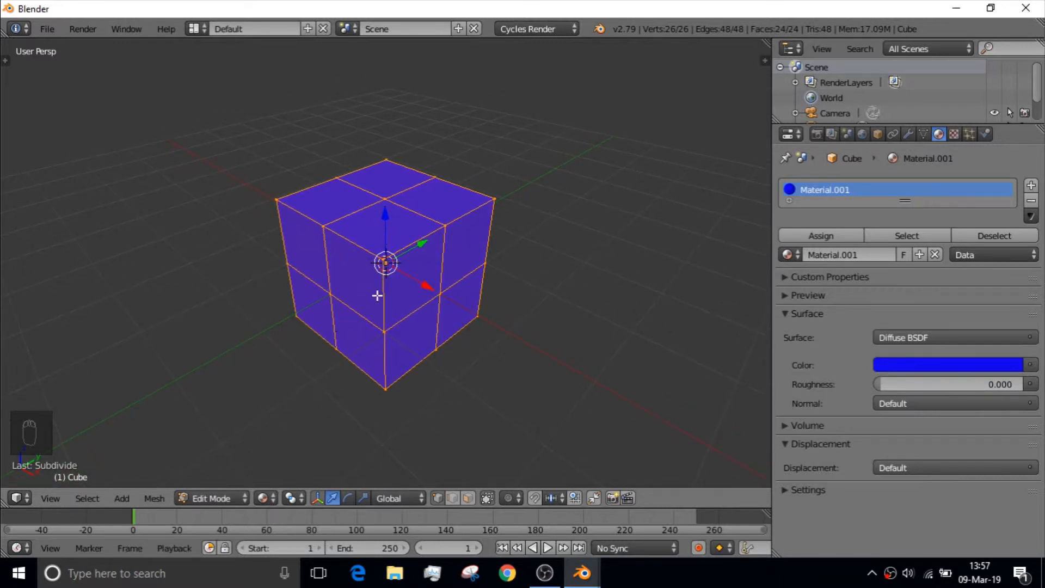
mouse_move(453, 301)
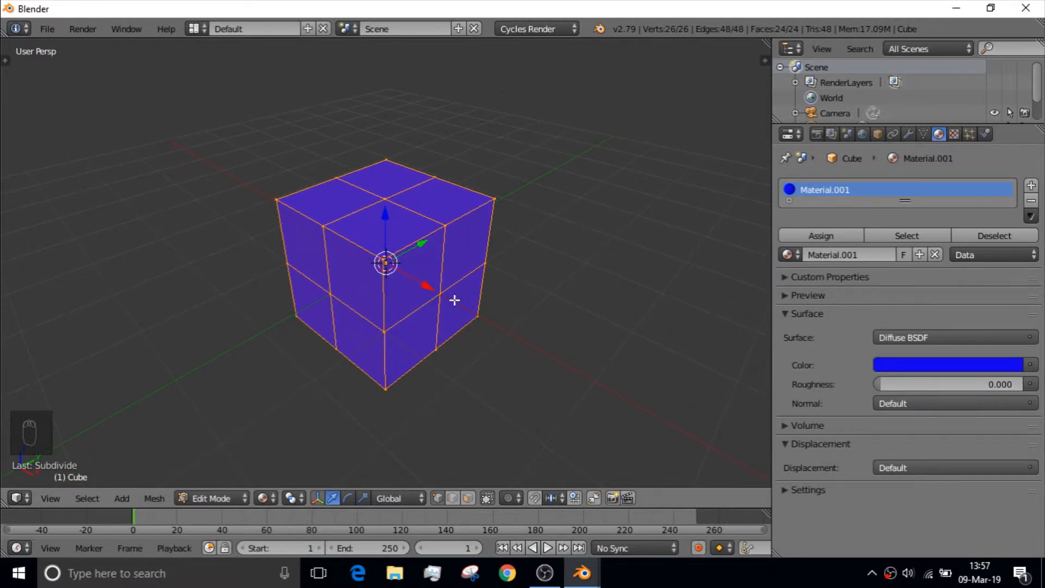
key("X")
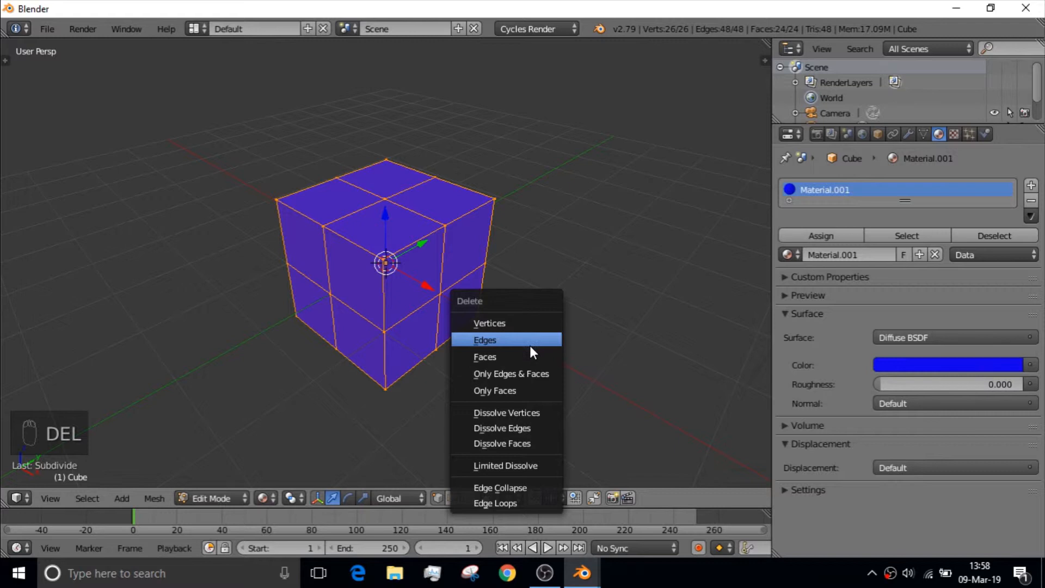
mouse_move(498, 331)
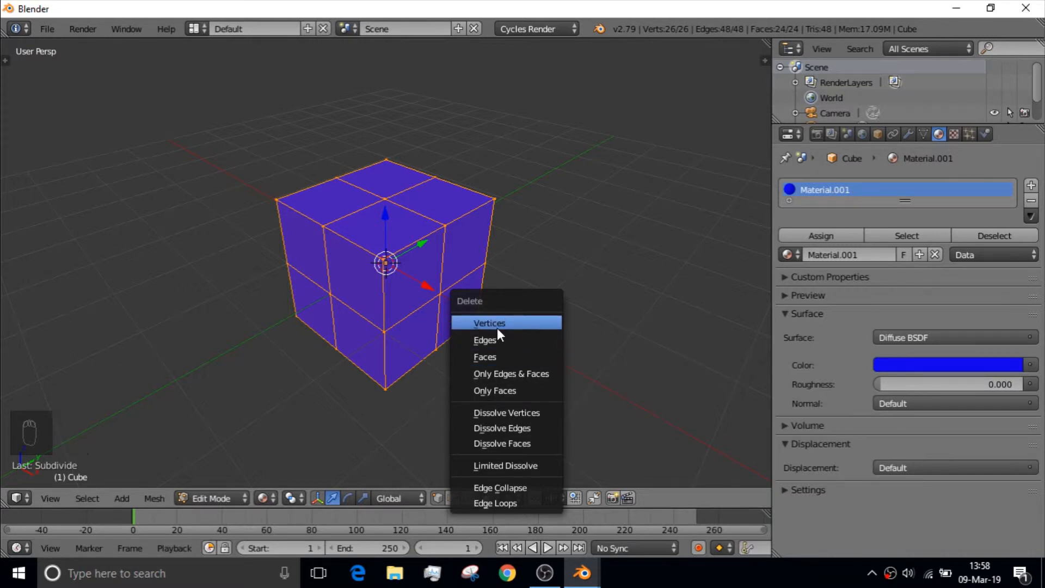
mouse_move(528, 379)
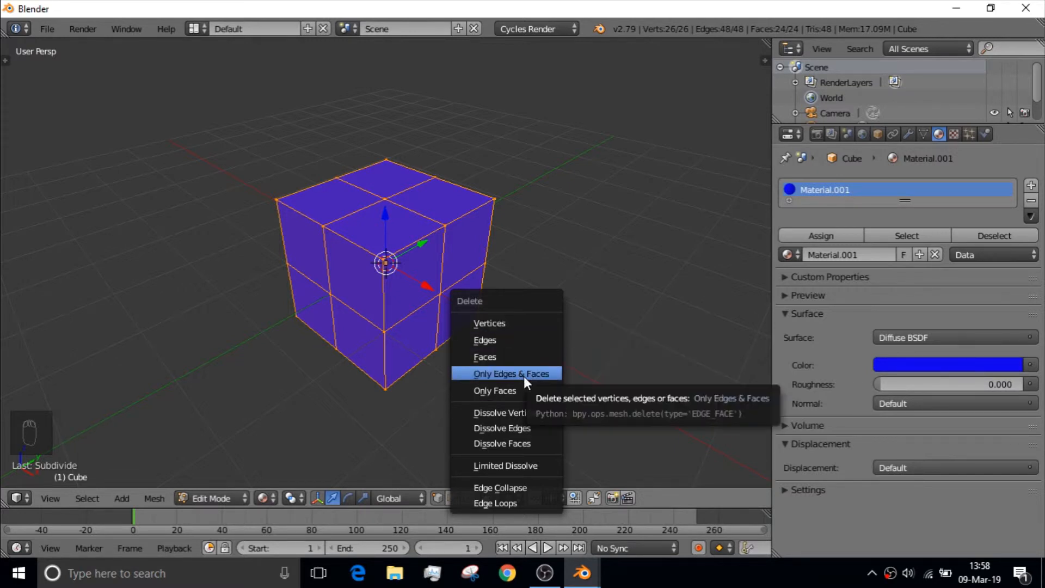
mouse_move(508, 389)
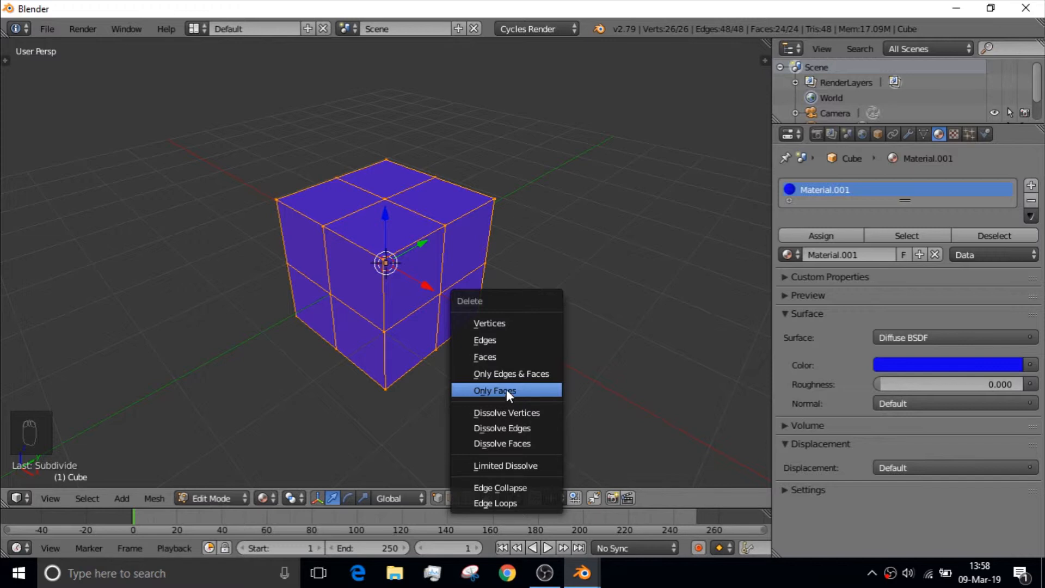
Step: Delete only the faces, leaving a wireframe of 26 vertices and 48 edges
left_click(494, 389)
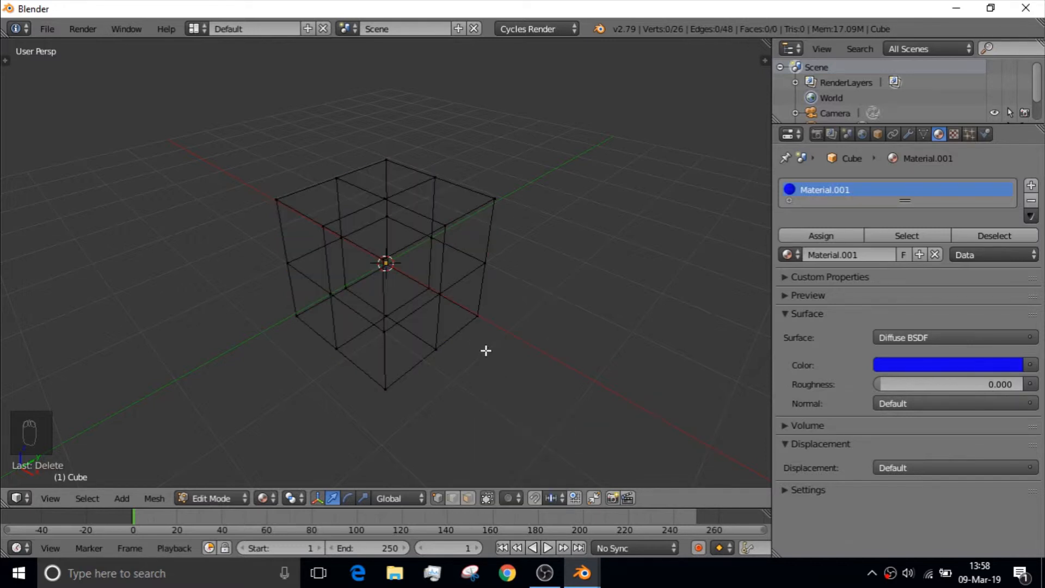
Step: Select three face-centre vertices on the skeleton and toggle orthographic view
left_click_drag(485, 352, 527, 245)
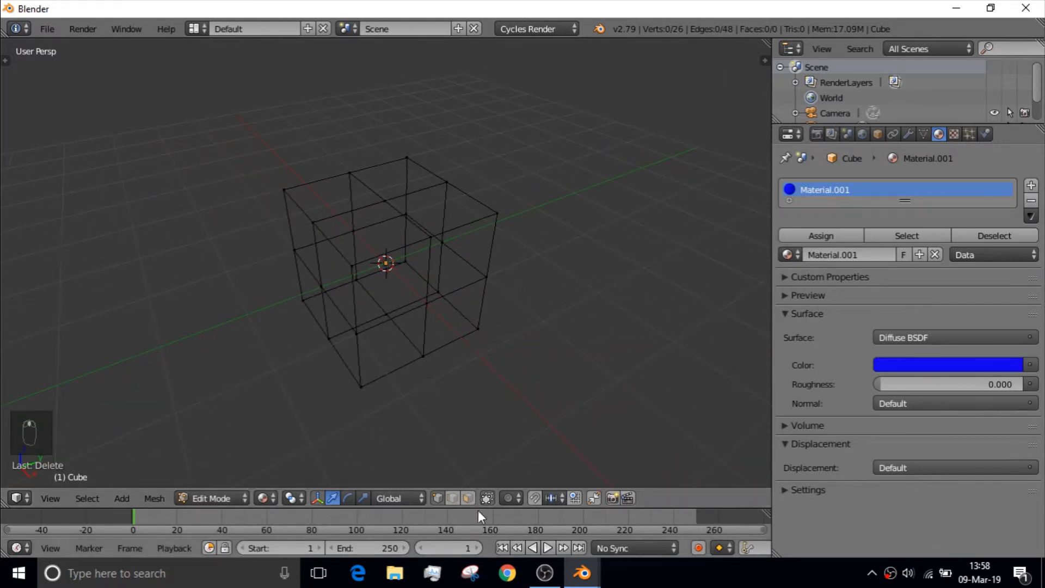
left_click(311, 235)
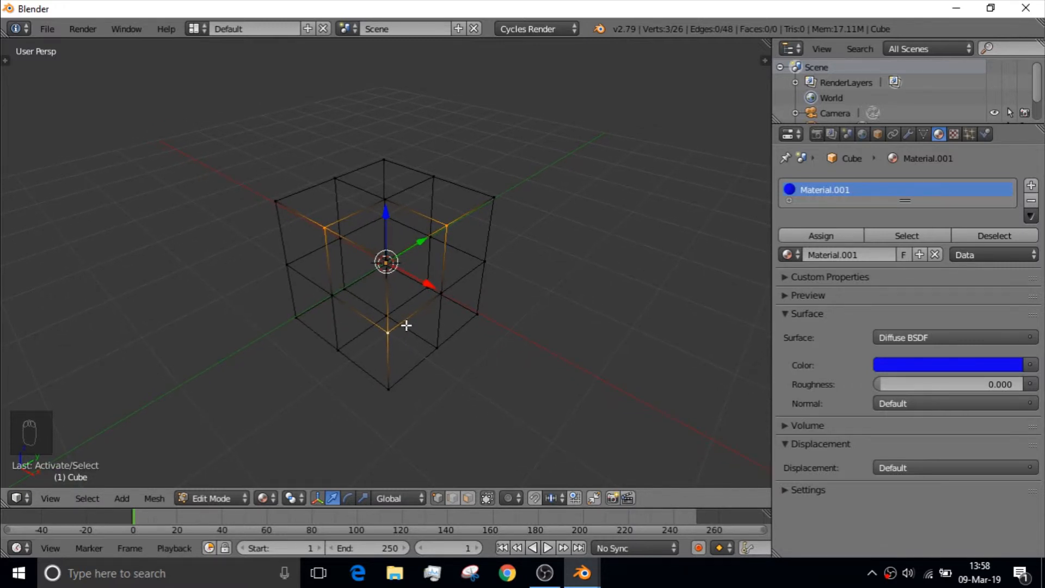
mouse_move(320, 304)
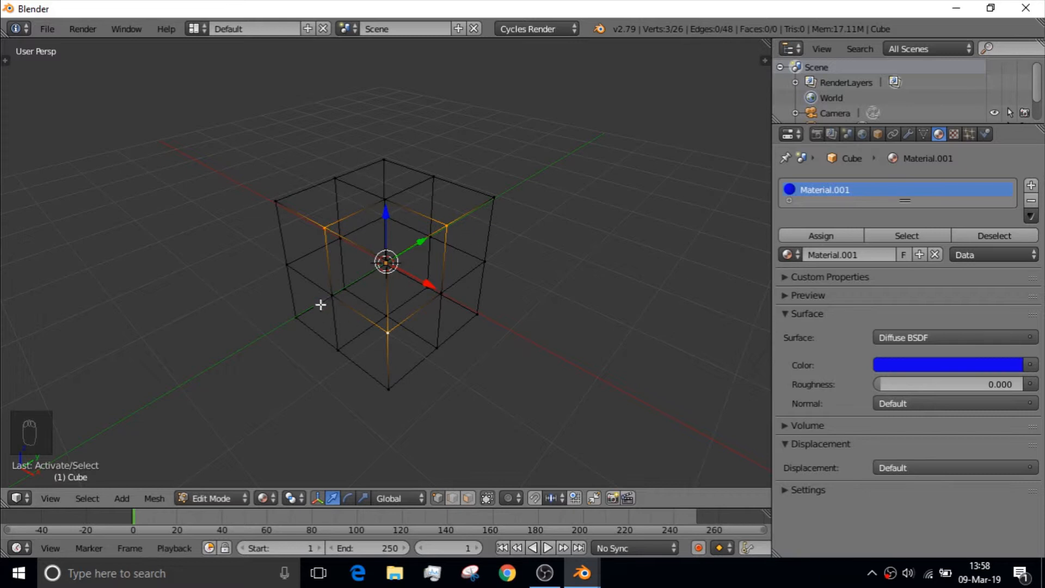
key("NUMPAD_5")
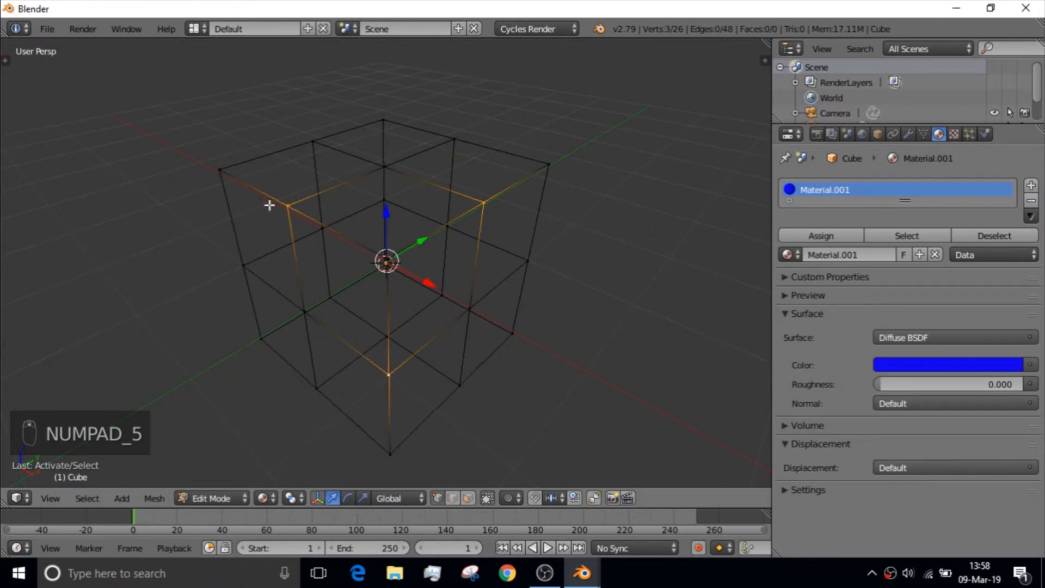
Step: Fill two blue triangular faces between selected vertices, raising the mesh to 53 edges
key("F")
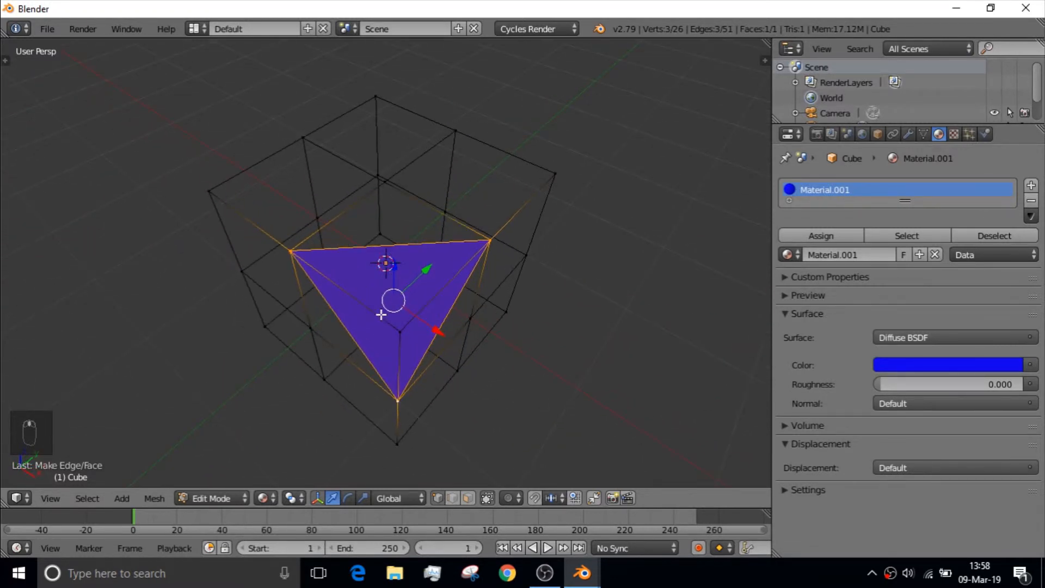
key("ctrl+z")
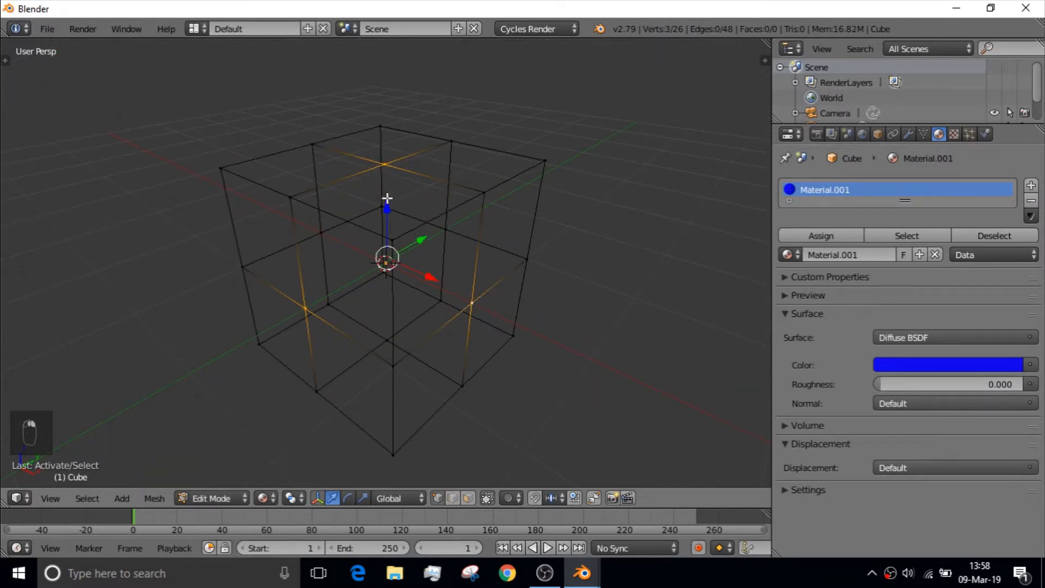
key("f")
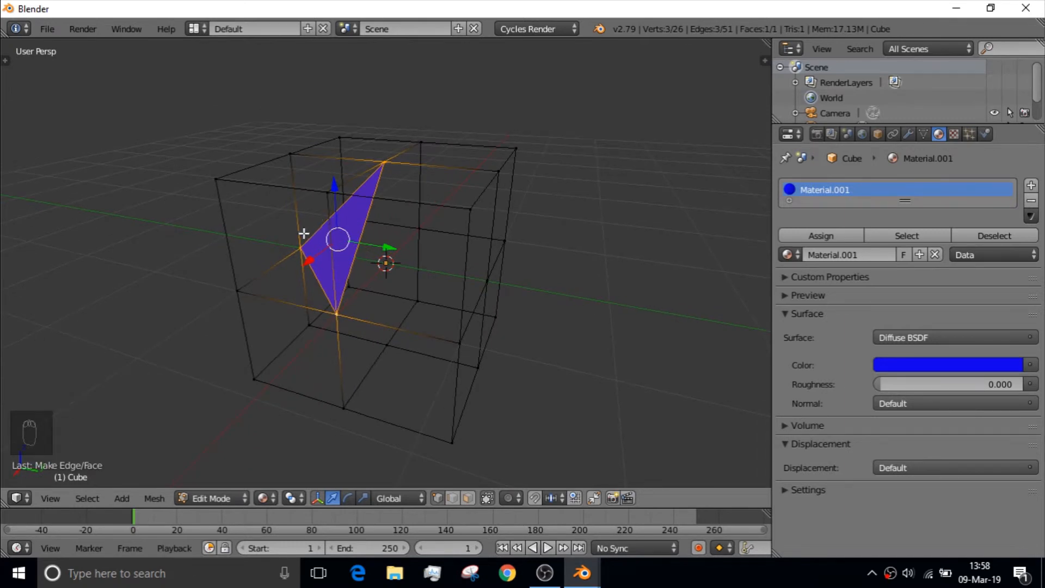
left_click(305, 200)
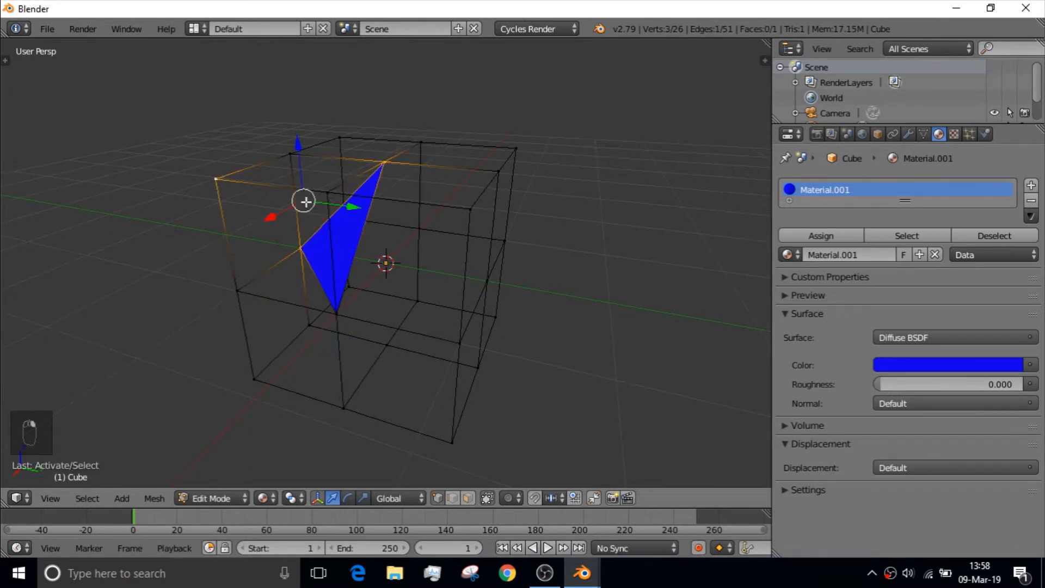
key("f")
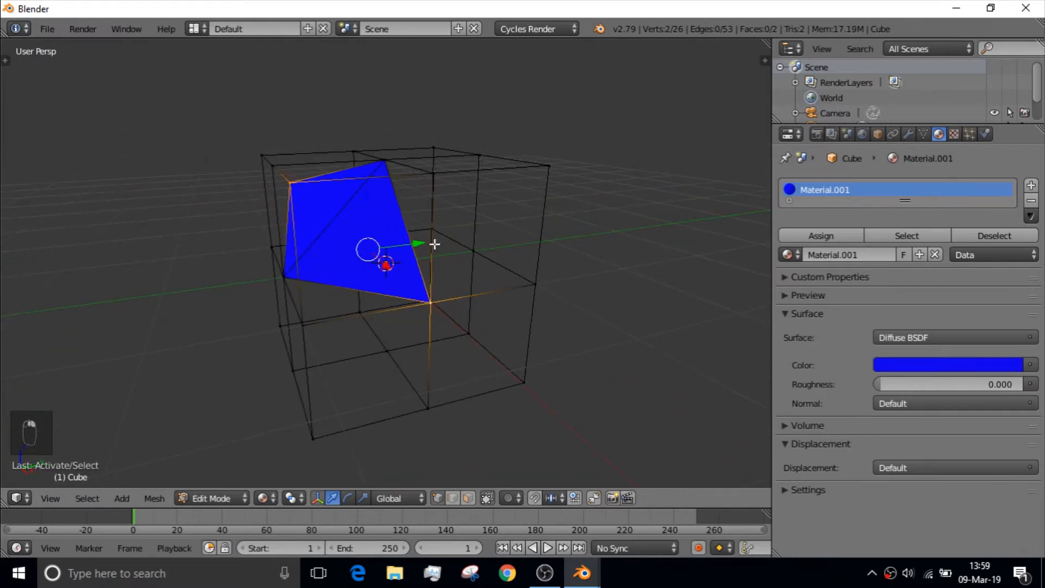
left_click_drag(434, 242, 520, 283)
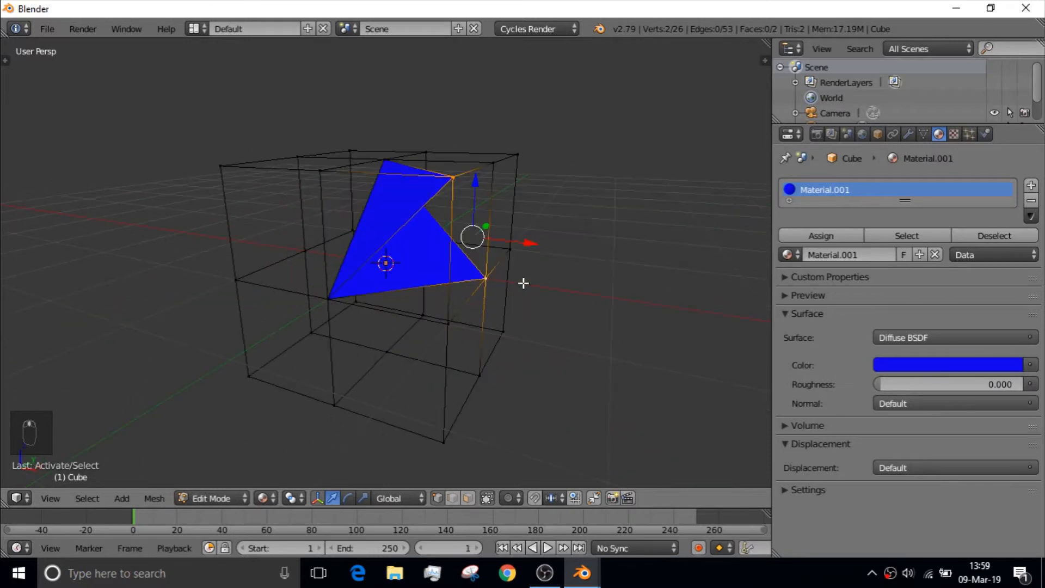
mouse_move(99, 414)
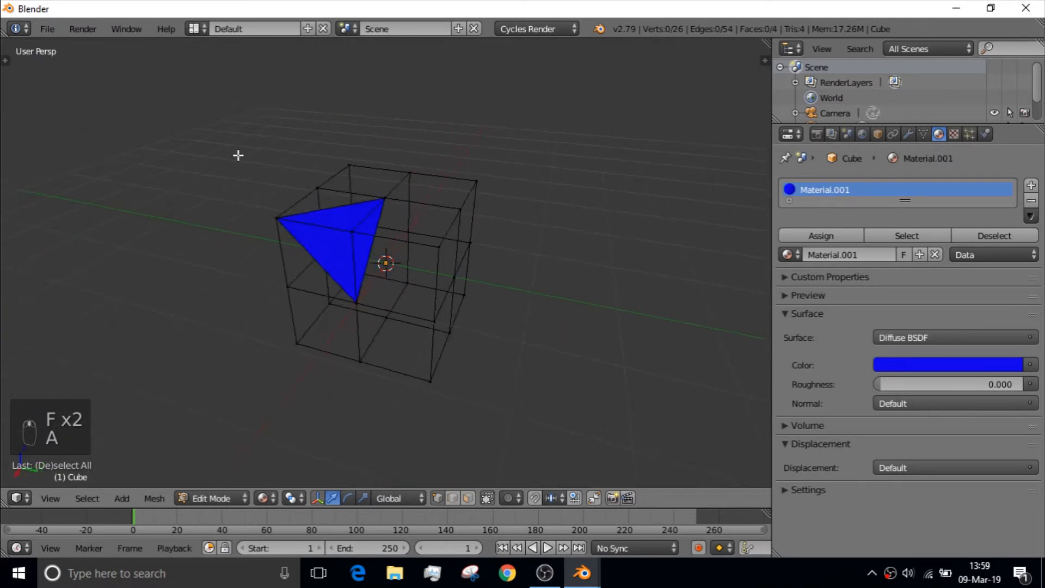
Step: Select the whole tetrahedron and set the Pivot Point to 3D Cursor at the cube's centre
left_click(349, 226)
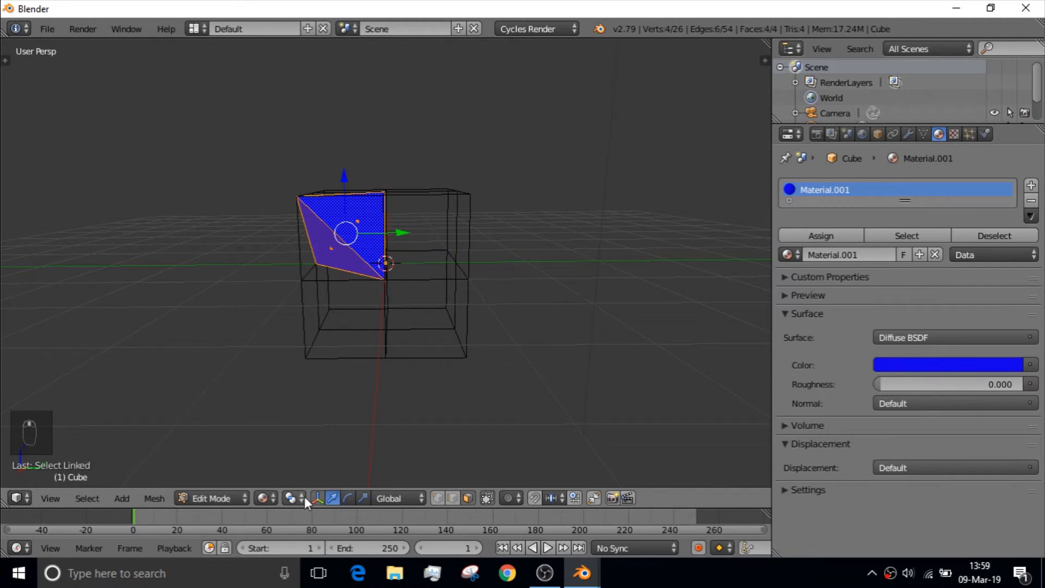
mouse_move(293, 507)
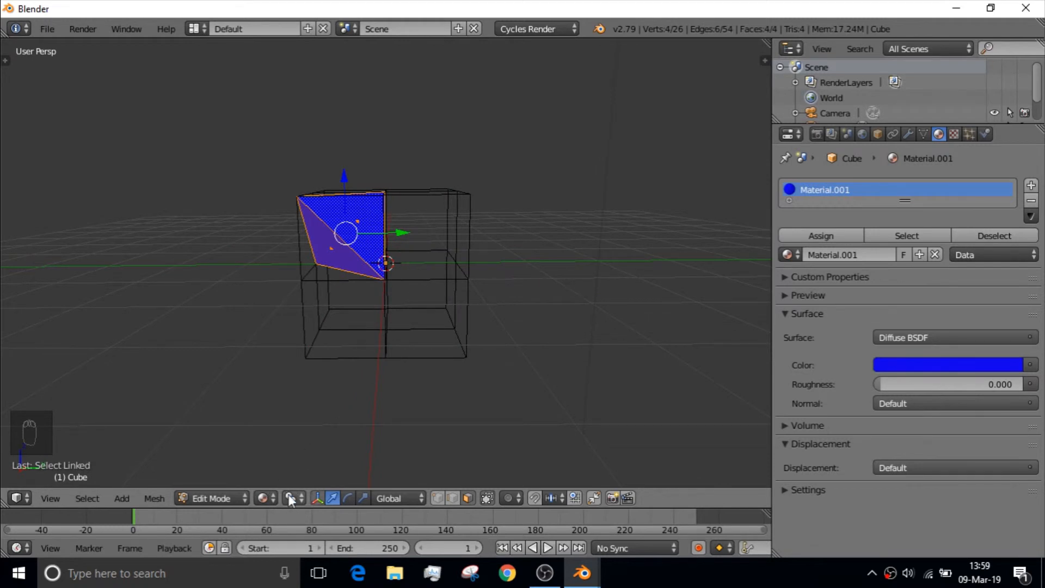
left_click(290, 499)
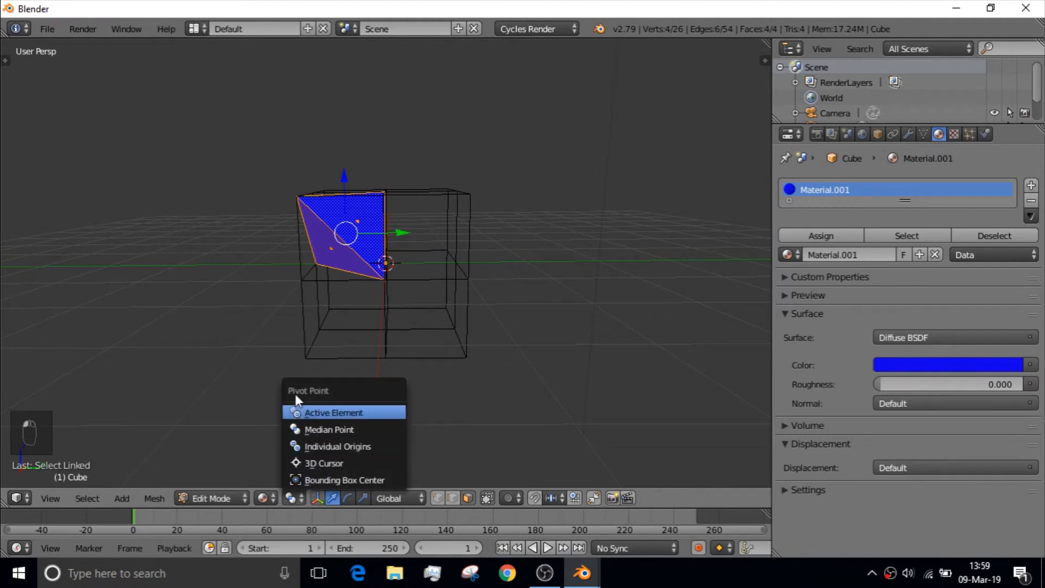
left_click(326, 463)
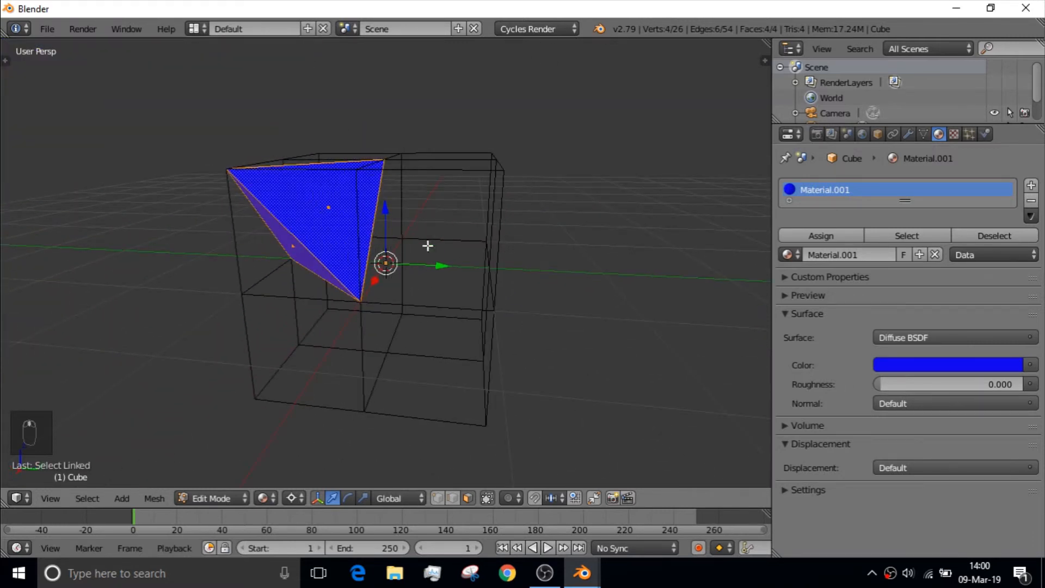
mouse_move(395, 252)
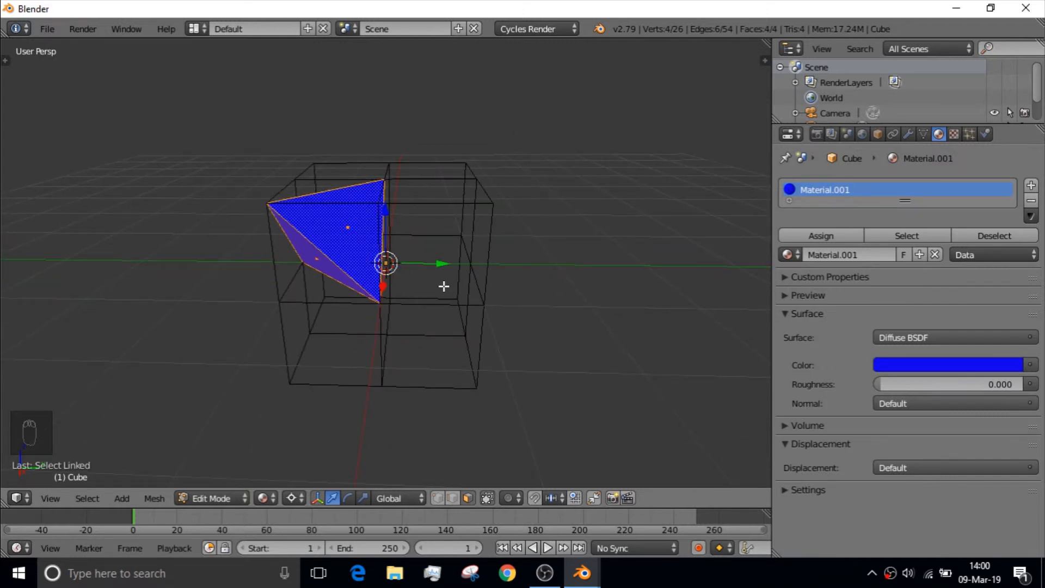
Step: Duplicate and rotate the tetrahedron twice around the cube centre into an eight-piece, 32-face star
key("shift+d")
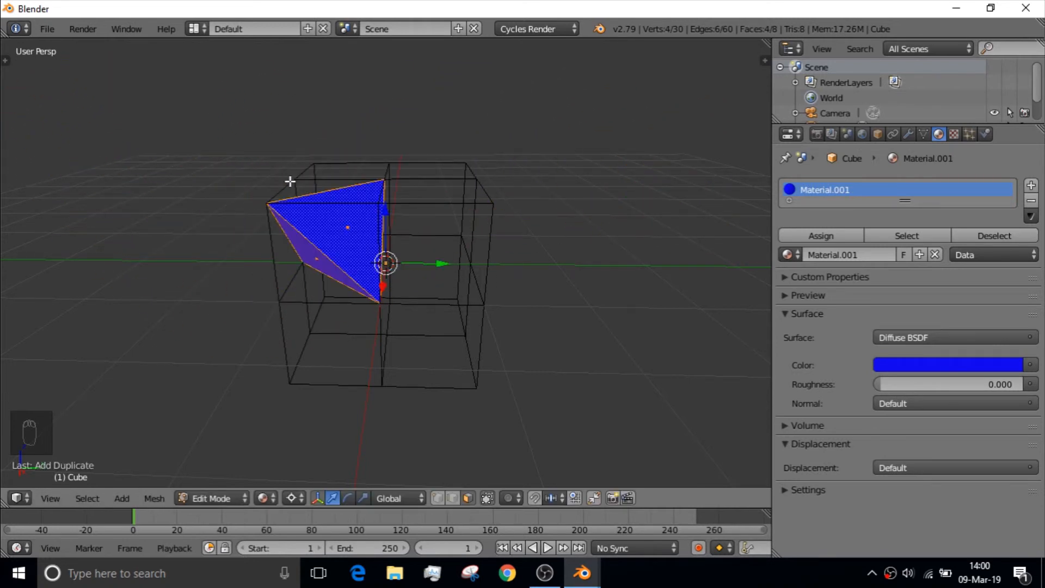
key("r")
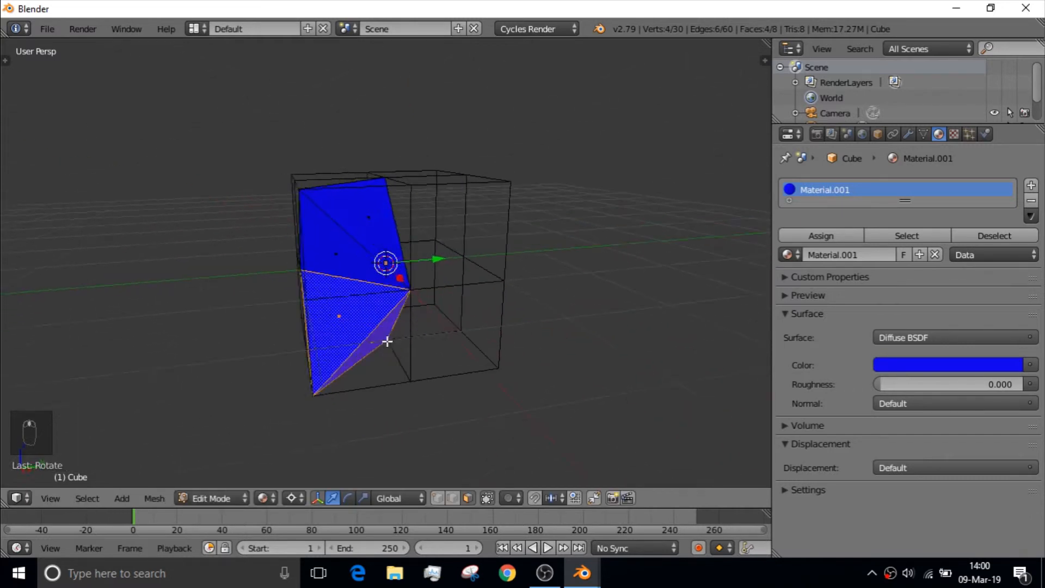
key("L")
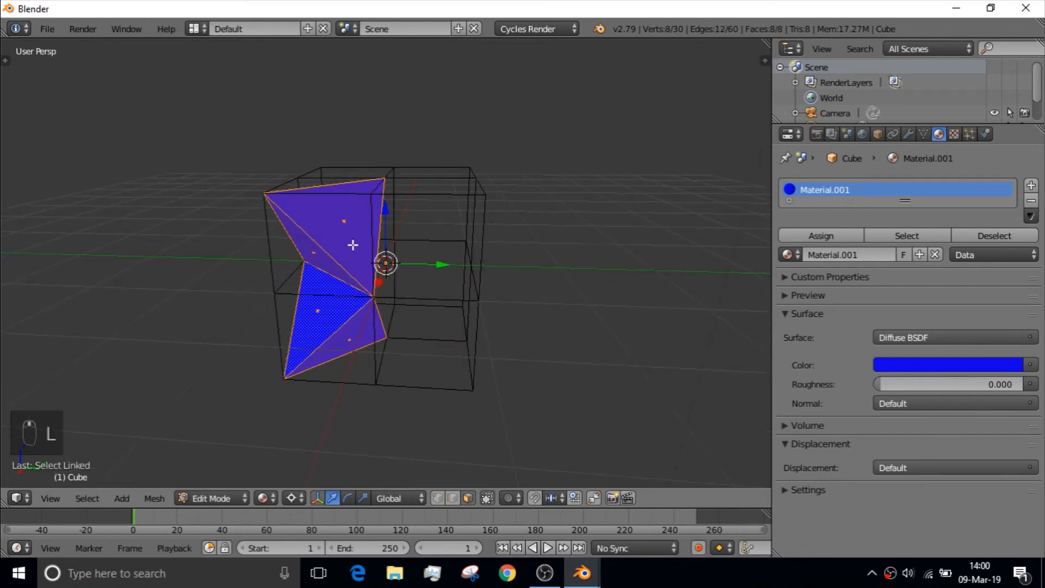
key("shift+d")
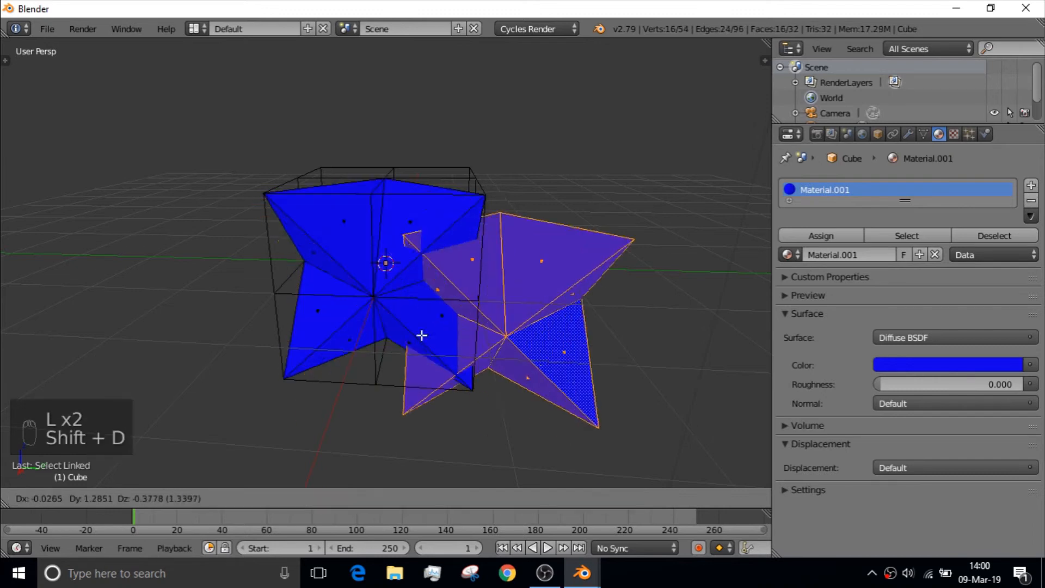
key("r")
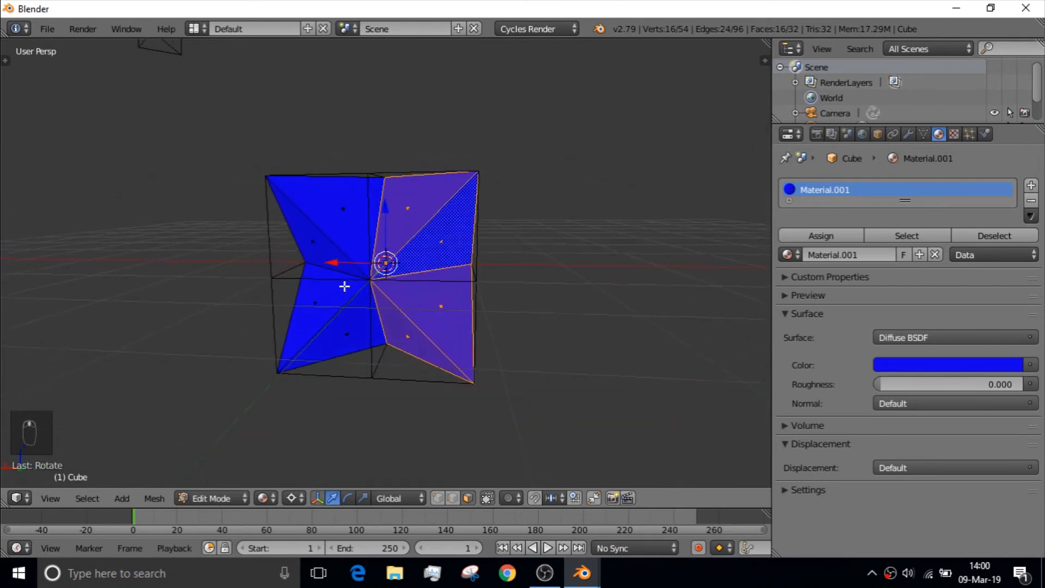
left_click_drag(345, 287, 451, 335)
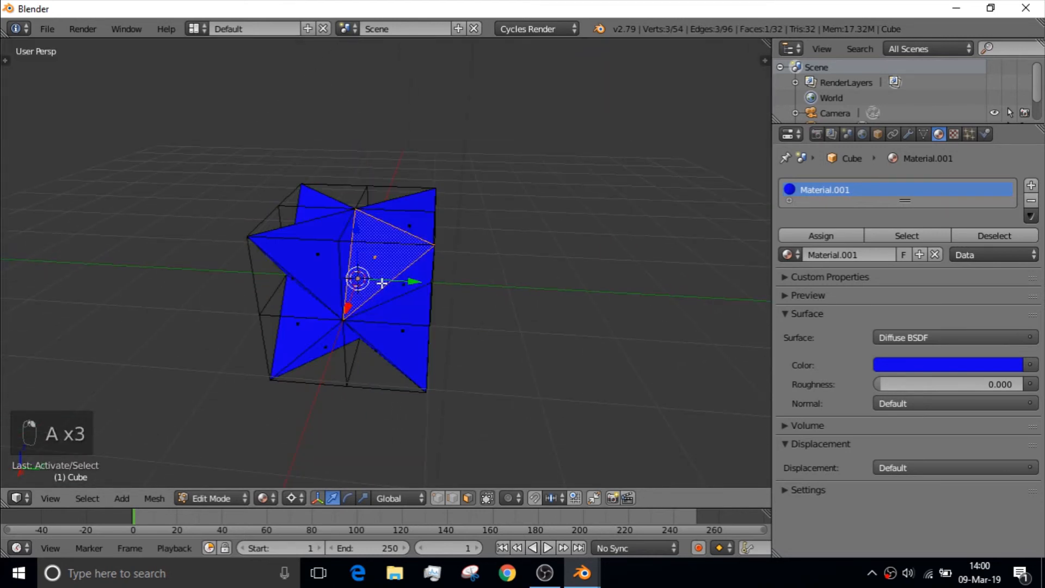
Step: Select every star piece and run Remove Doubles, merging down to 39 vertices
key("l")
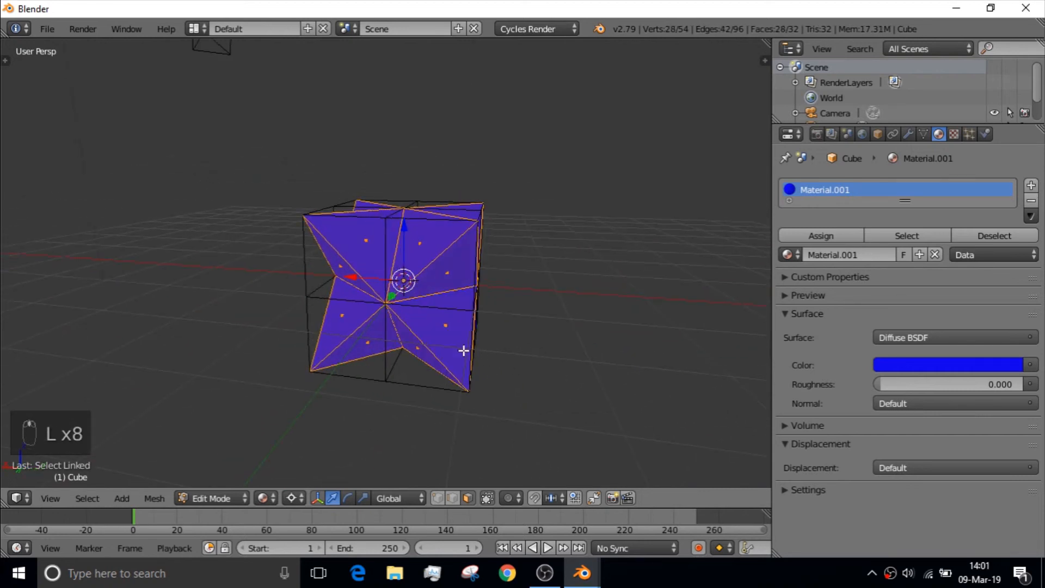
key("Space")
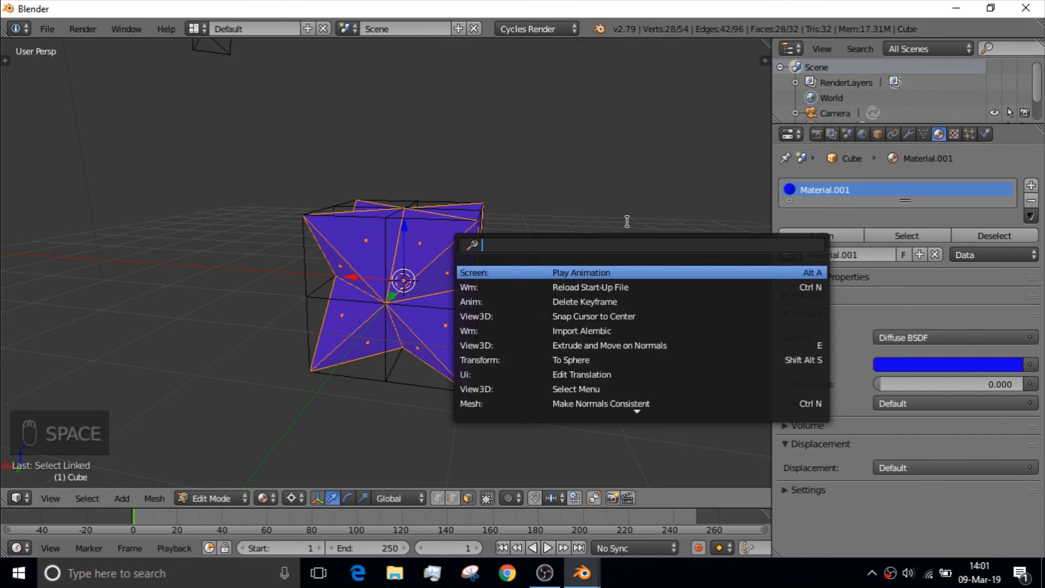
type("d")
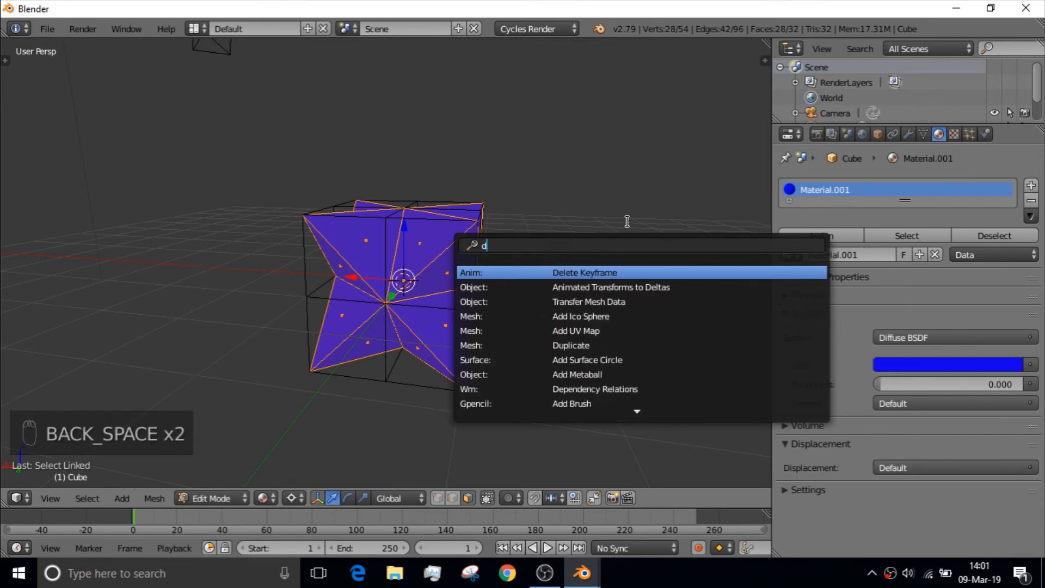
type("remove doub")
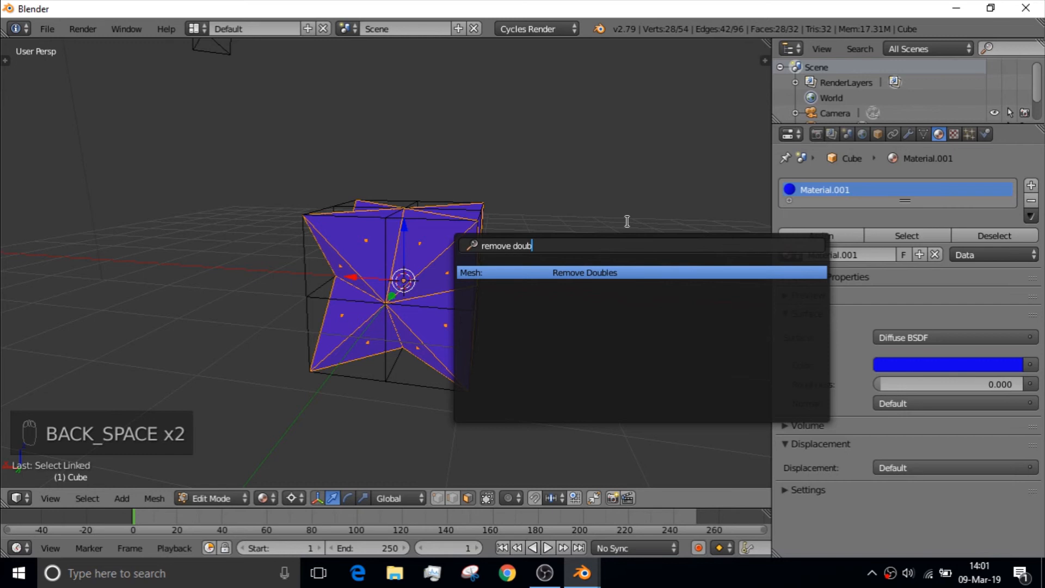
left_click(585, 272)
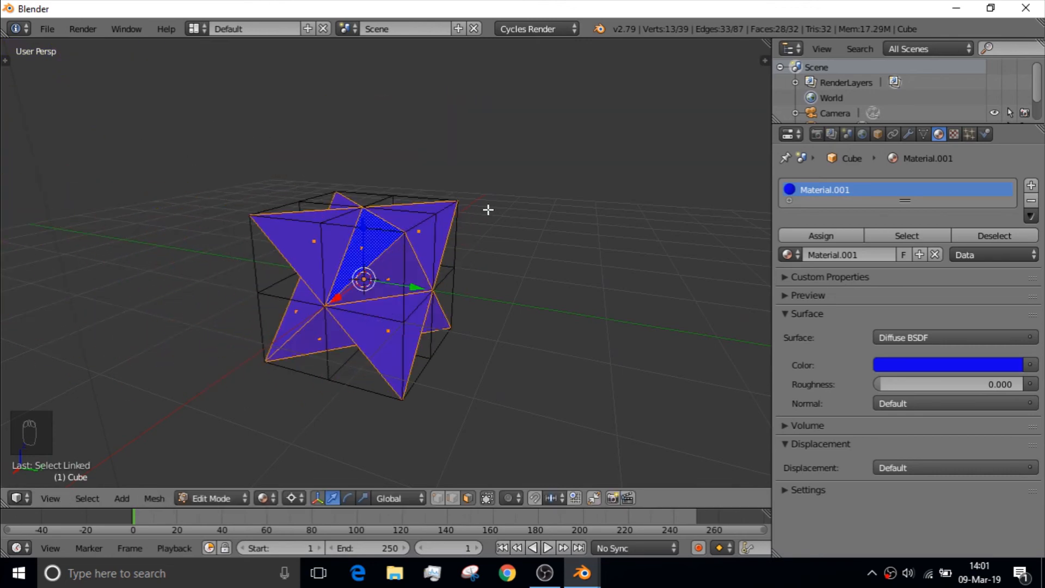
left_click_drag(487, 210, 399, 280)
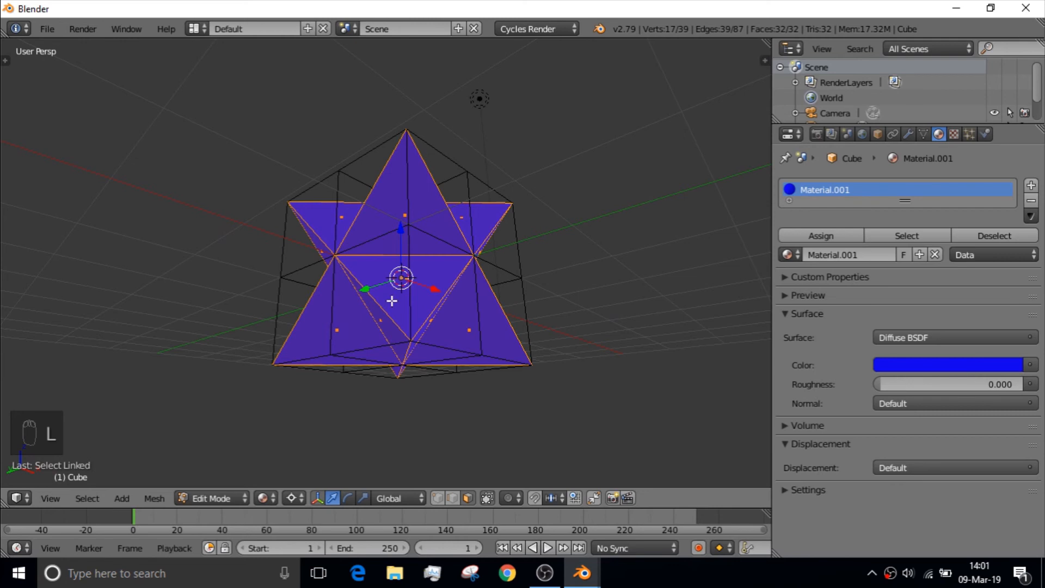
key("space")
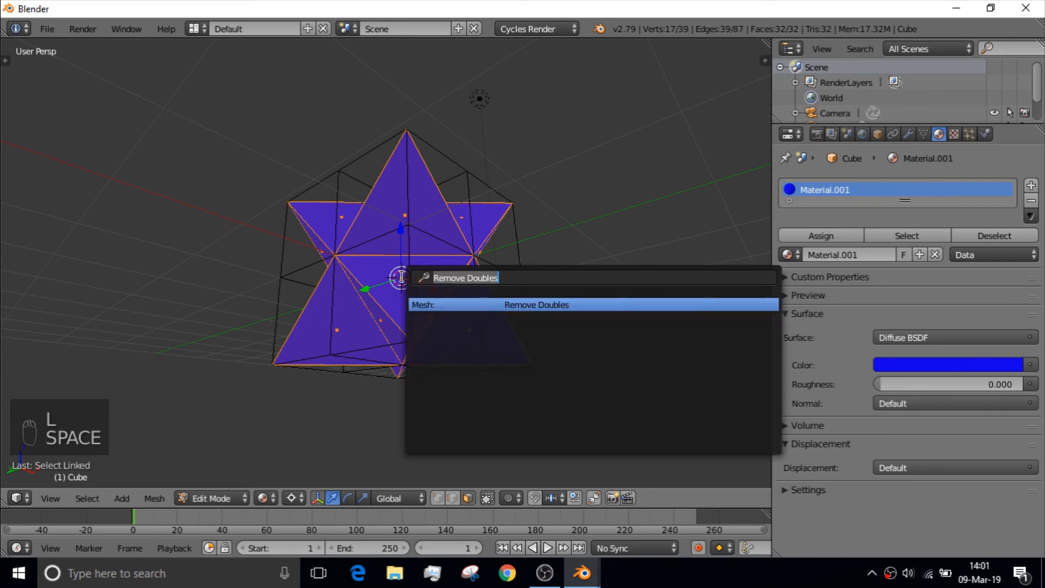